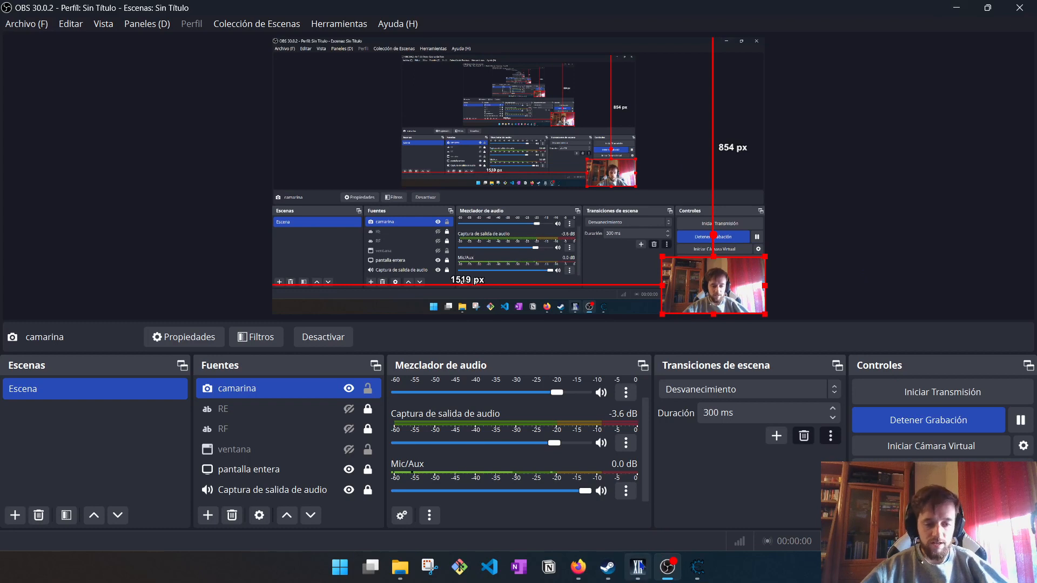
mouse_move(697, 567)
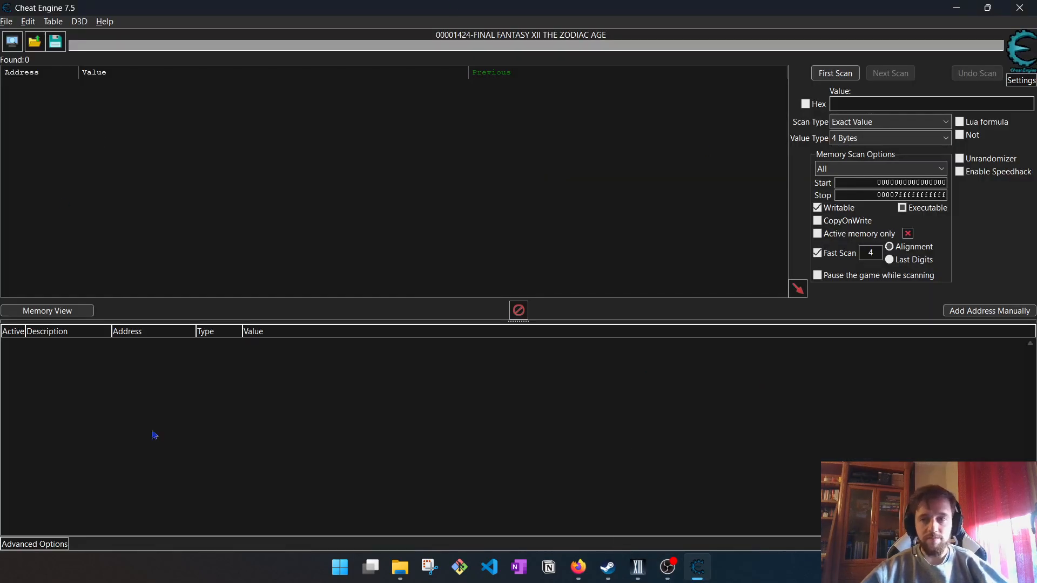
mouse_move(637, 567)
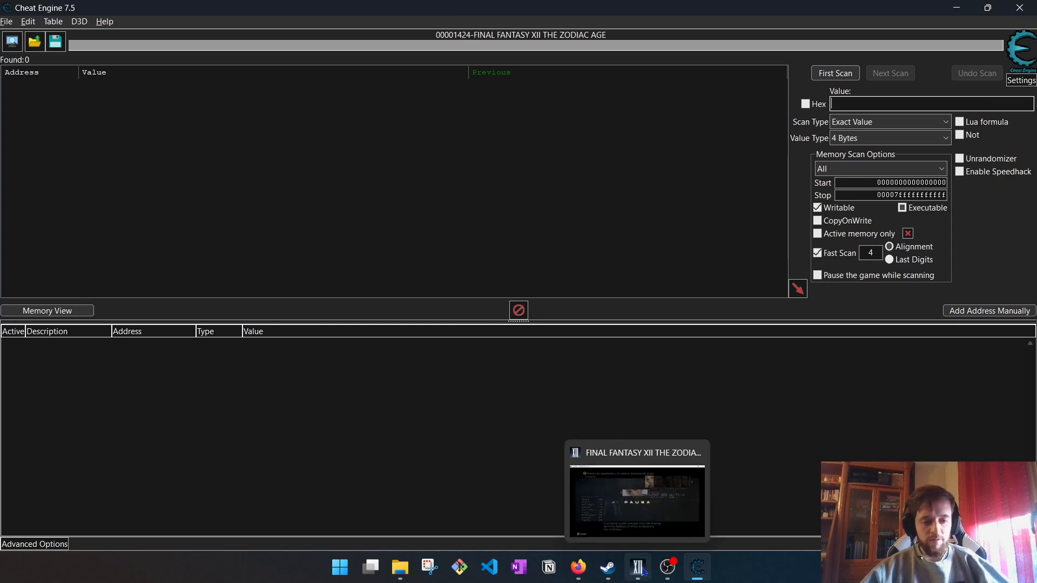
Bring up Vaan's status screen showing 4466 EXP and pause the game.
click(635, 499)
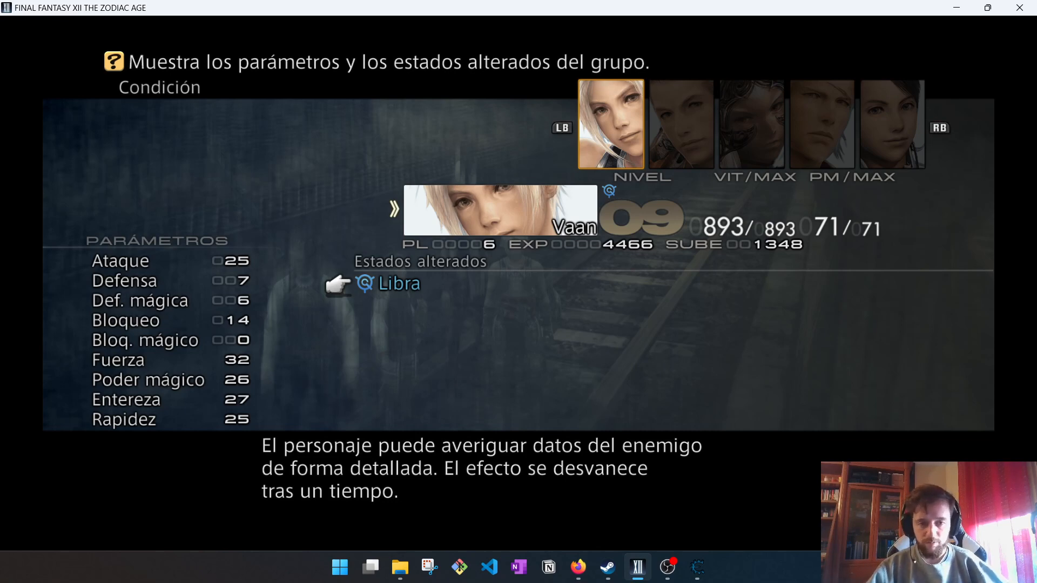
click(339, 567)
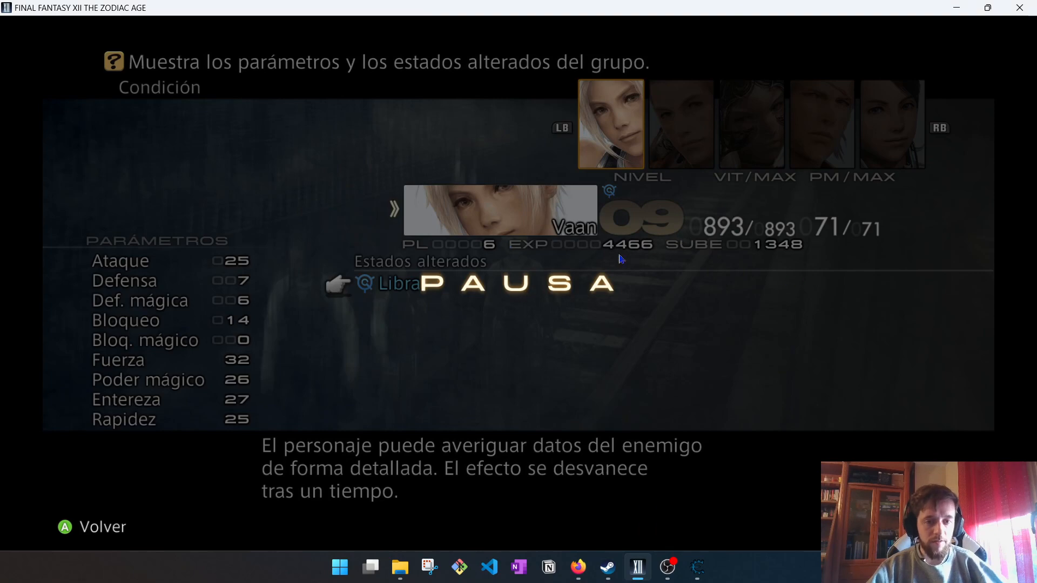
mouse_move(576, 260)
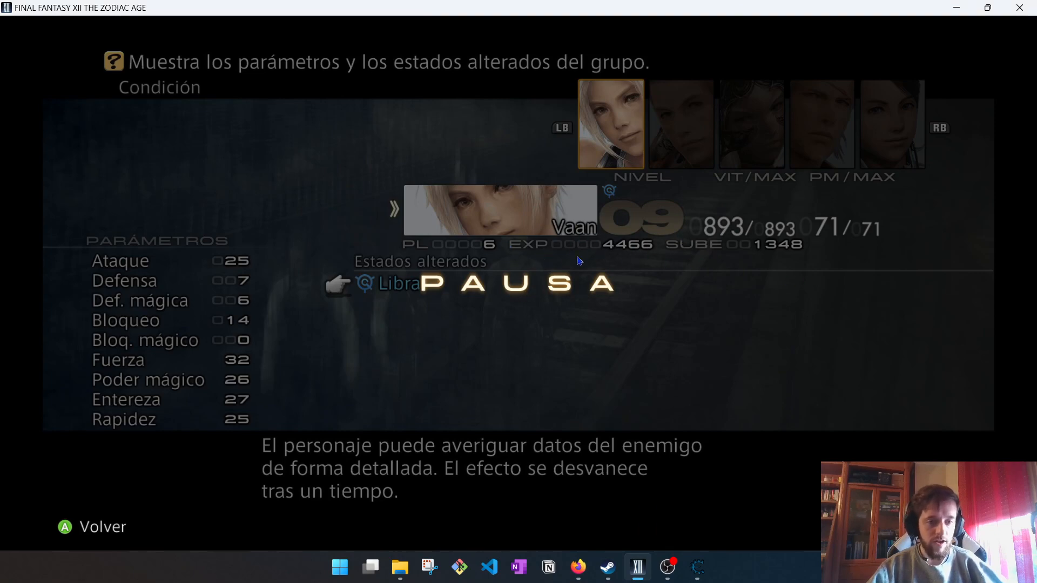
mouse_move(616, 242)
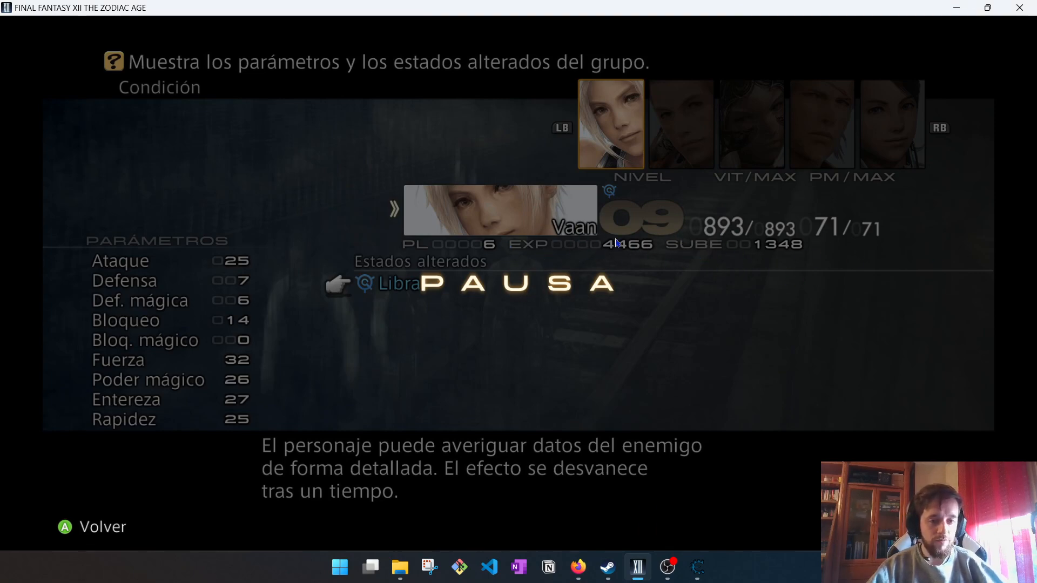
mouse_move(664, 204)
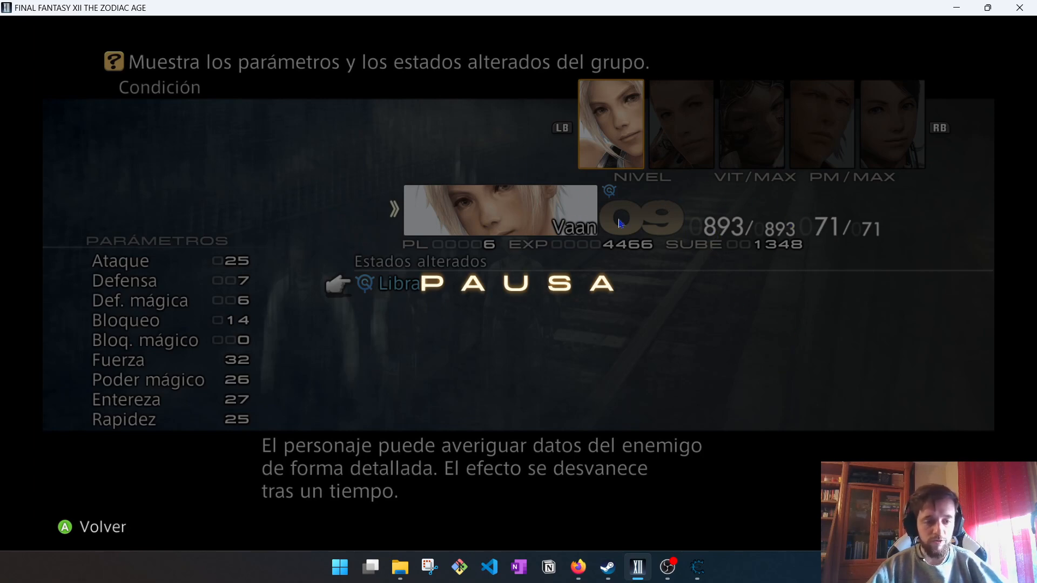
mouse_move(650, 225)
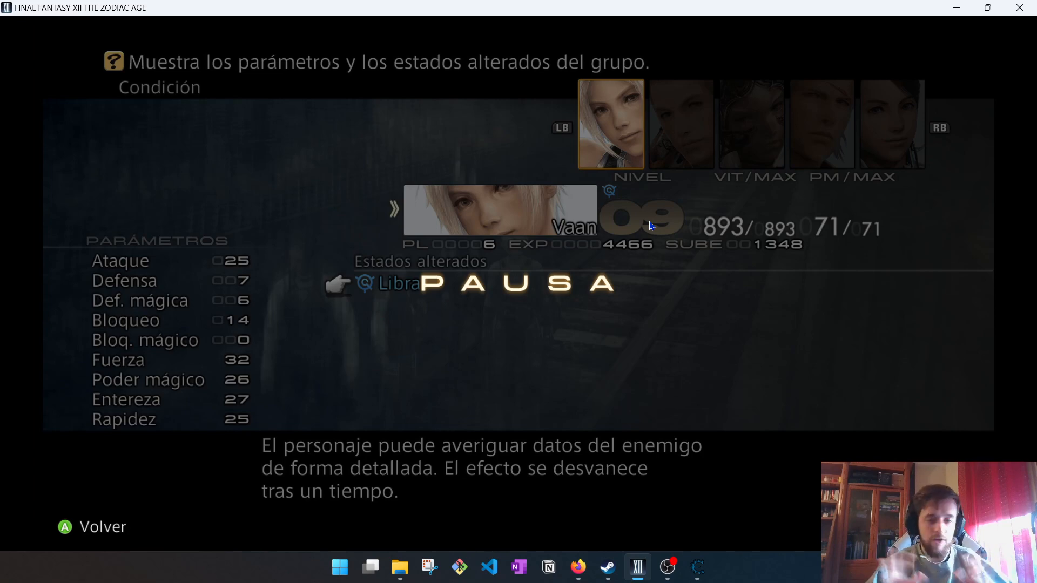
mouse_move(603, 567)
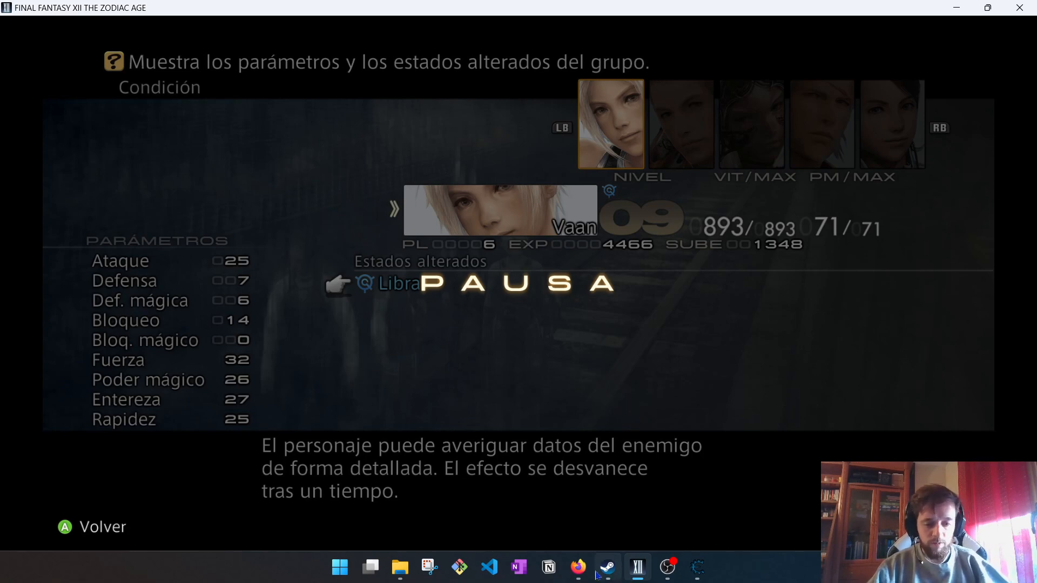
Open cheatengine.org's Downloads page from the Google search results in Firefox.
click(577, 567)
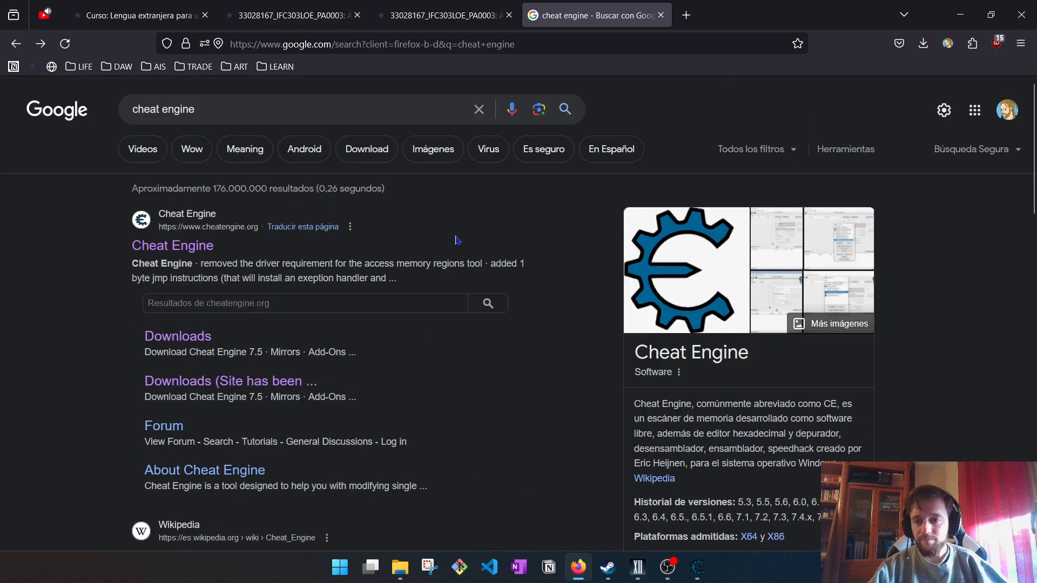
mouse_move(172, 245)
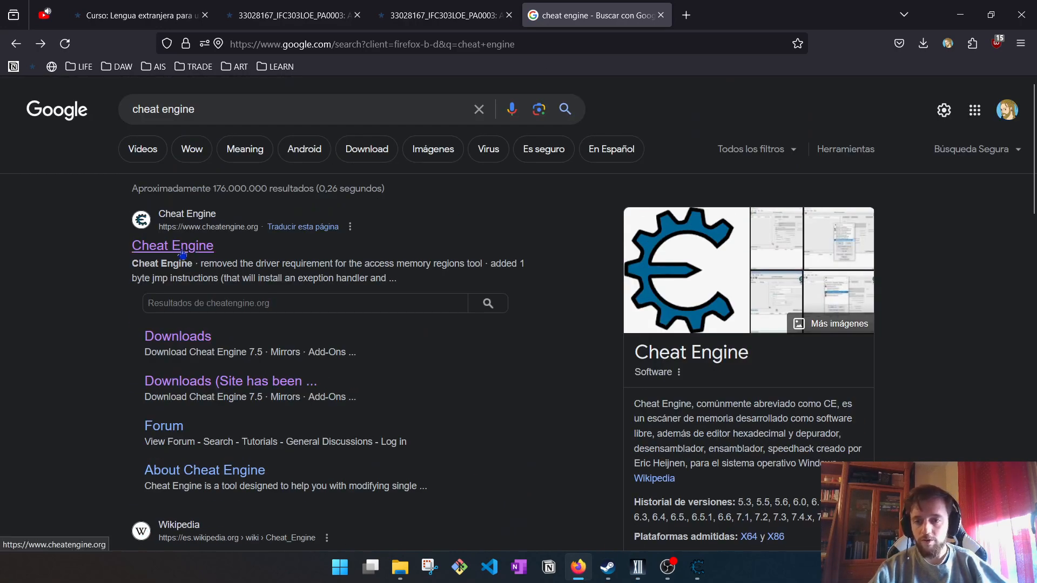
click(177, 335)
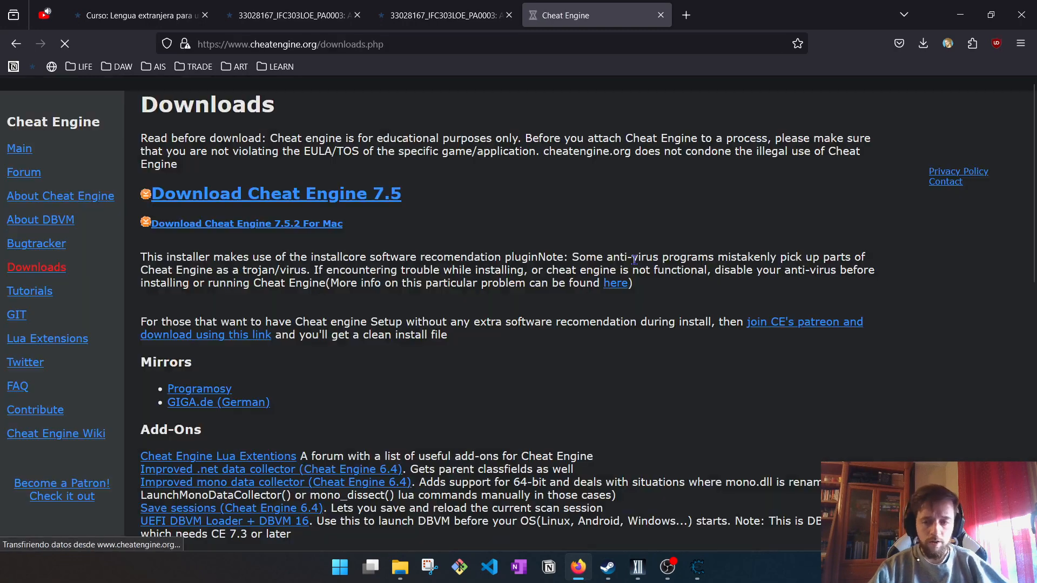
click(276, 193)
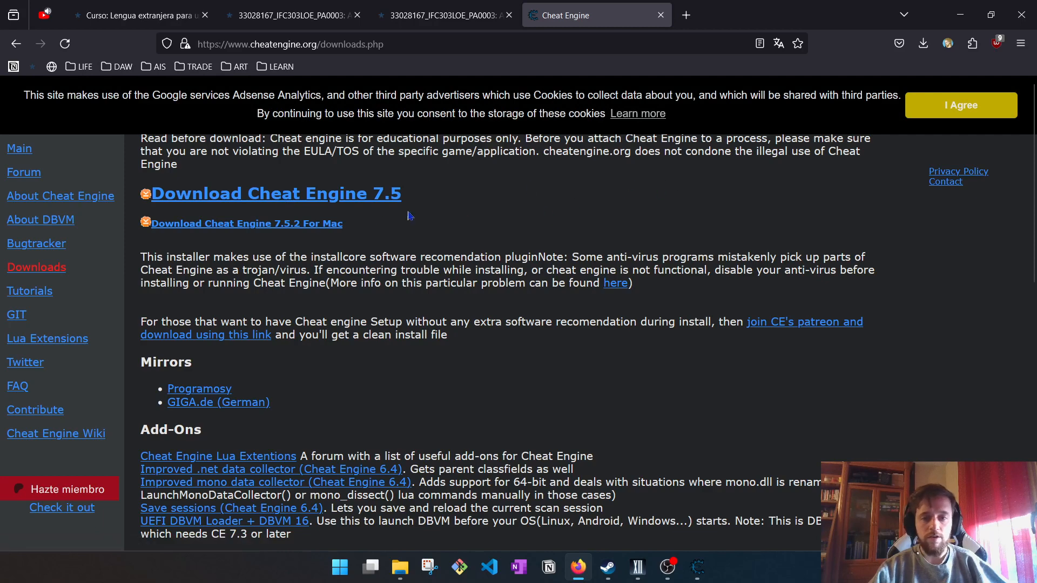
mouse_move(701, 211)
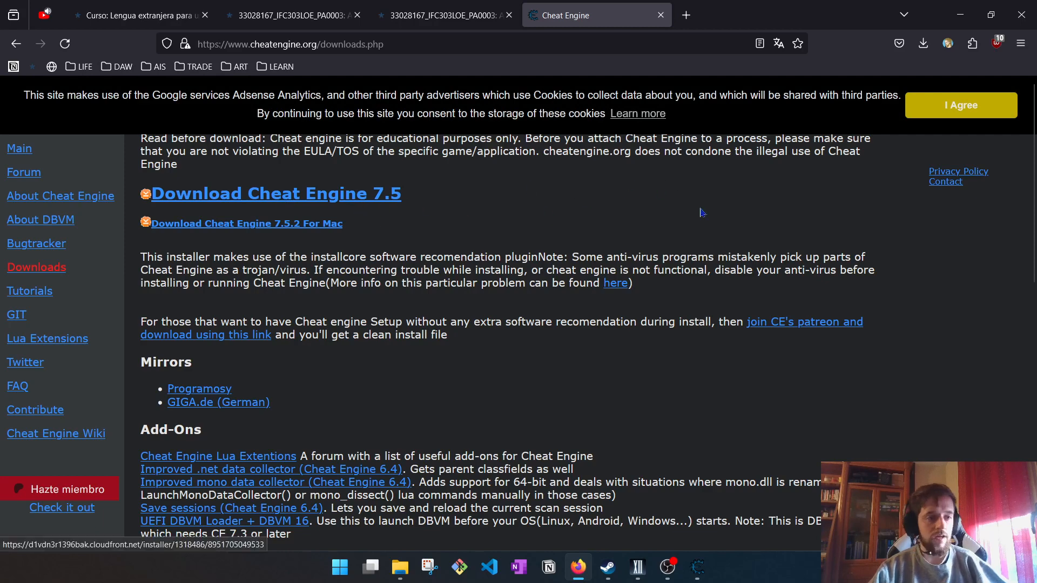
mouse_move(843, 199)
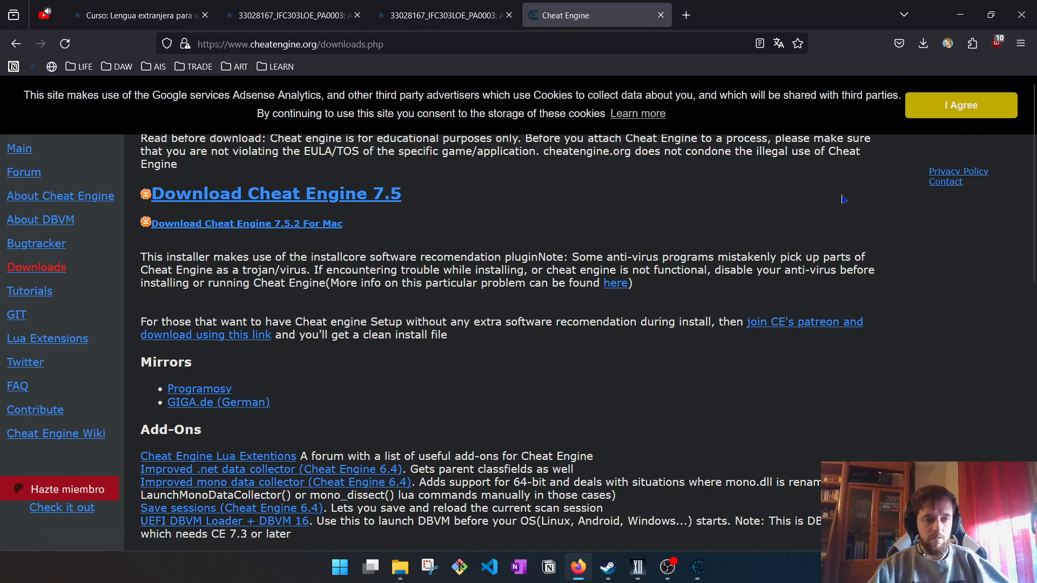
mouse_move(958, 15)
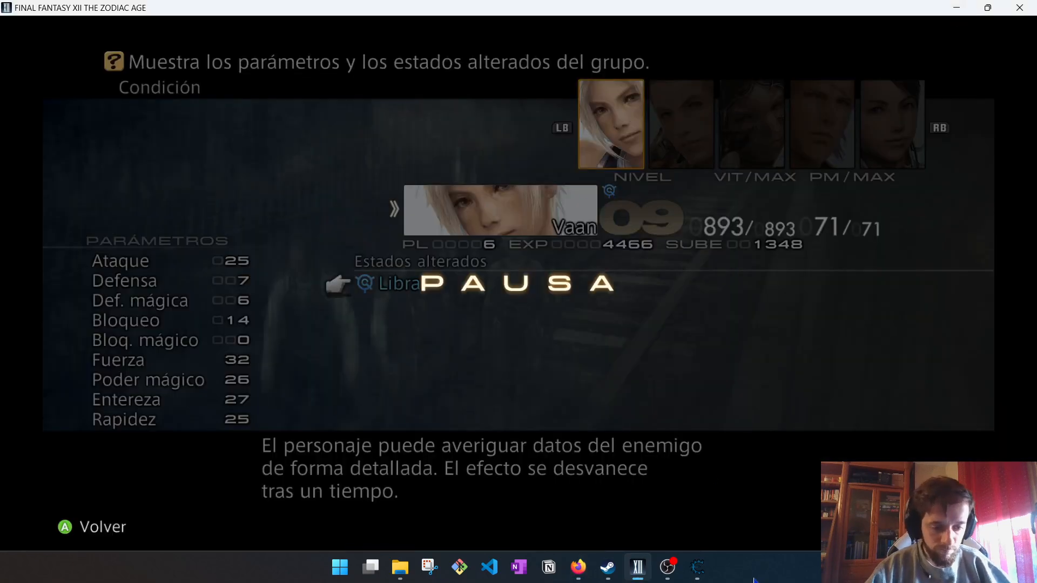
Attach Cheat Engine to the FINAL FANTASY XII THE ZODIAC AGE process.
click(696, 567)
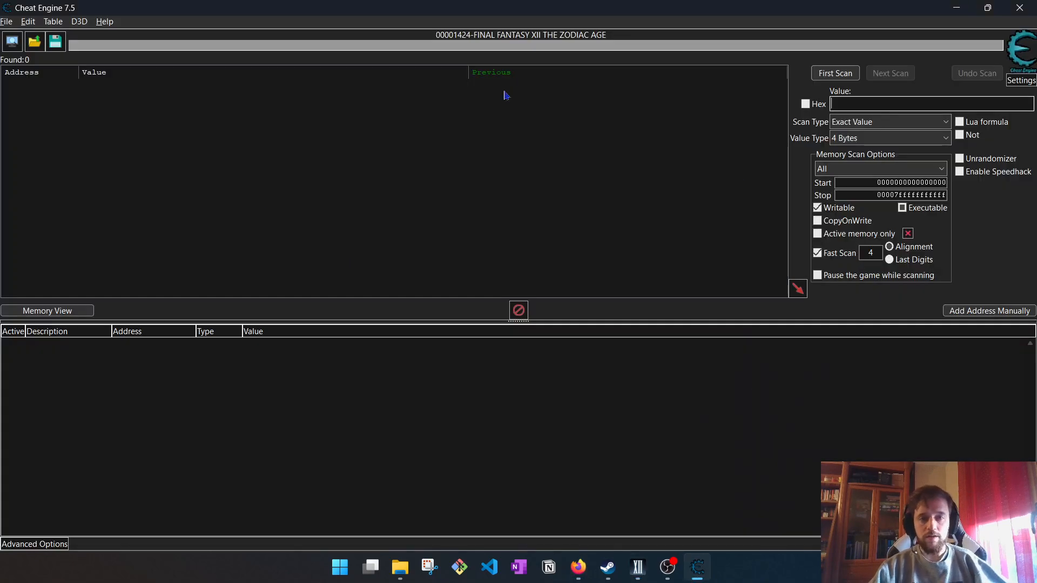
click(12, 40)
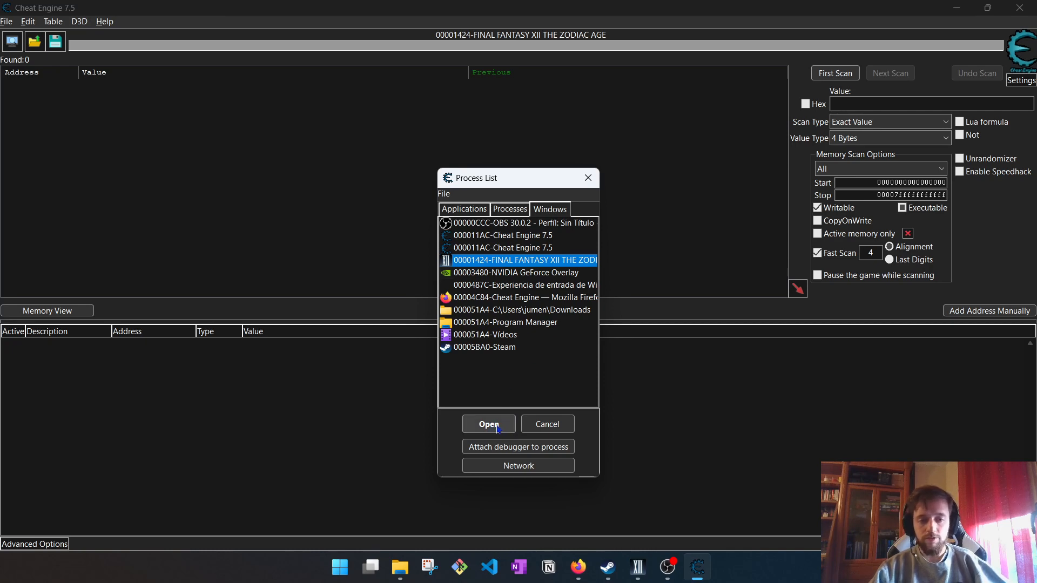
click(489, 423)
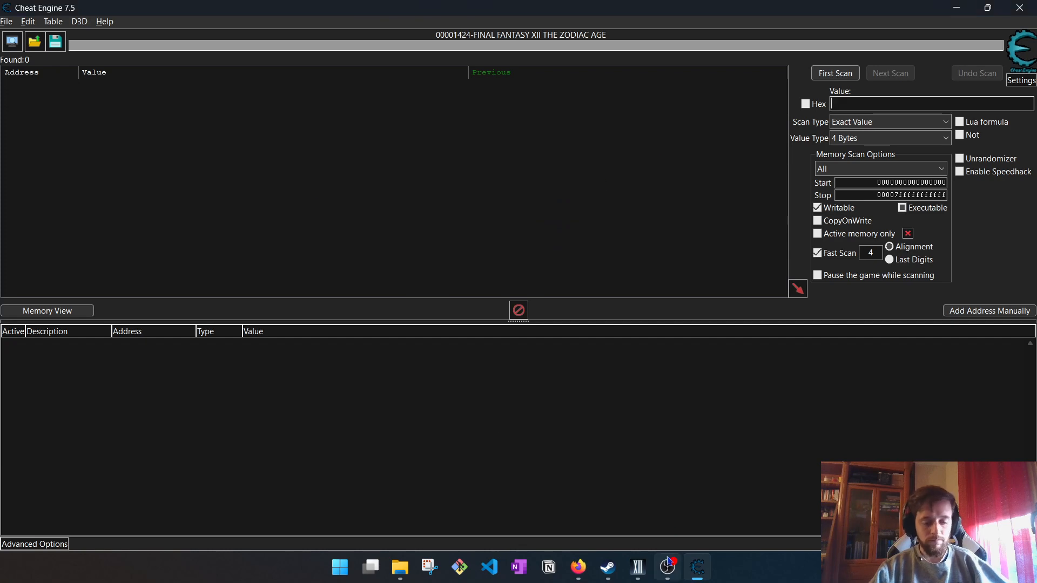
click(637, 567)
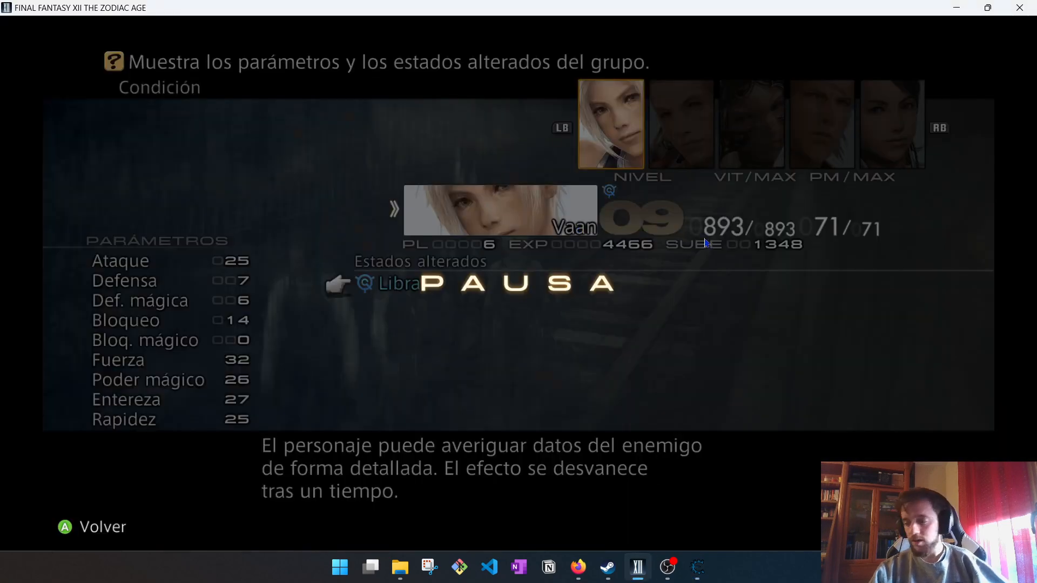
mouse_move(664, 237)
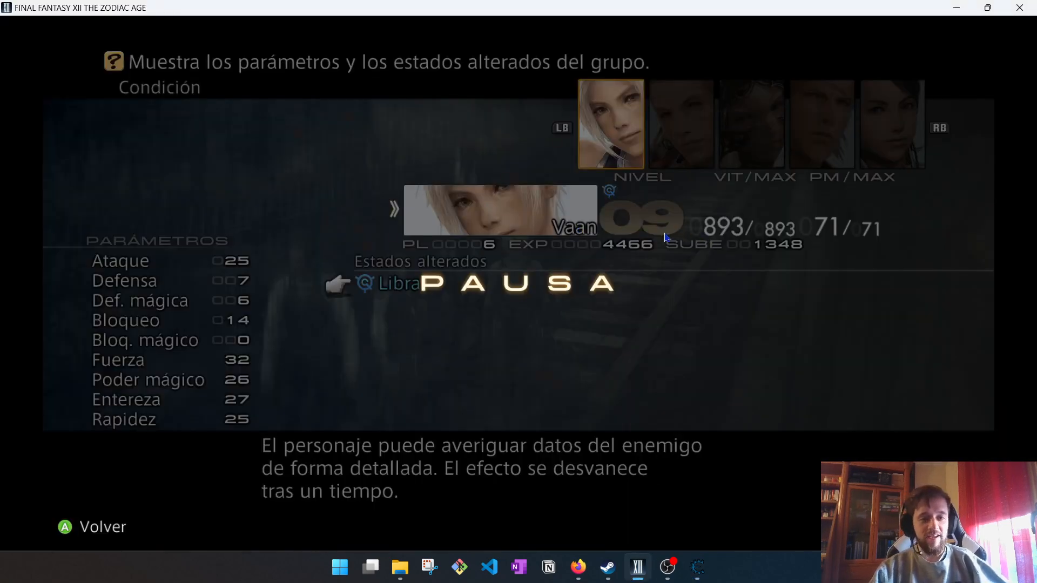
mouse_move(638, 261)
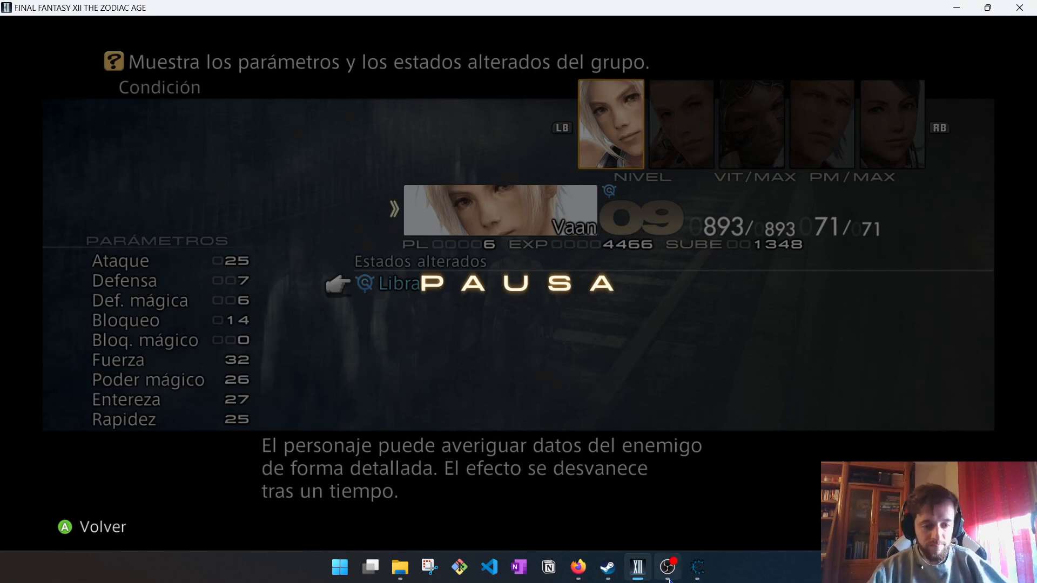
click(697, 567)
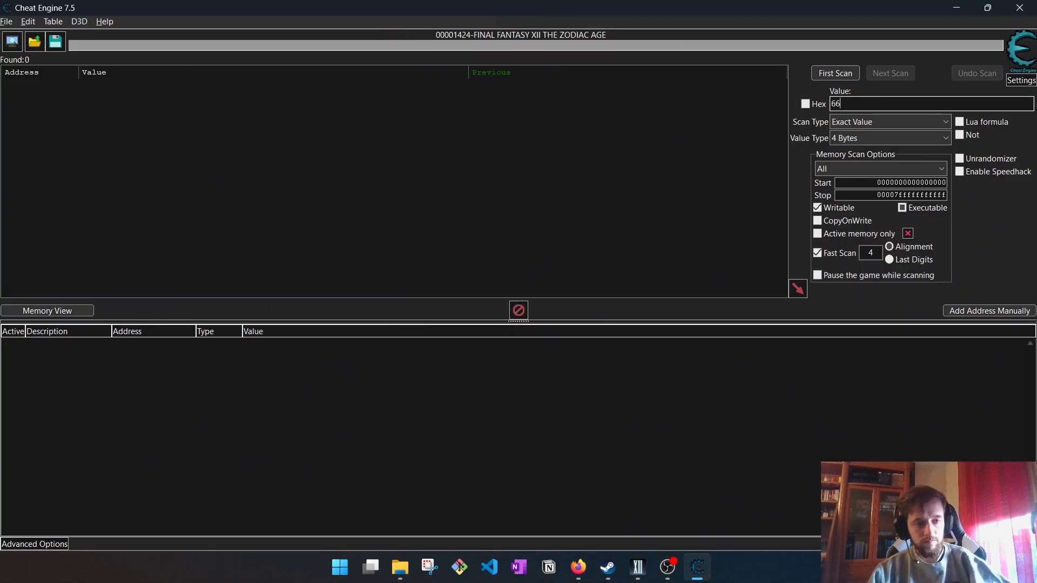
Run a First Scan for exact 4-byte value 4466, returning 51 addresses.
key(alt+tab)
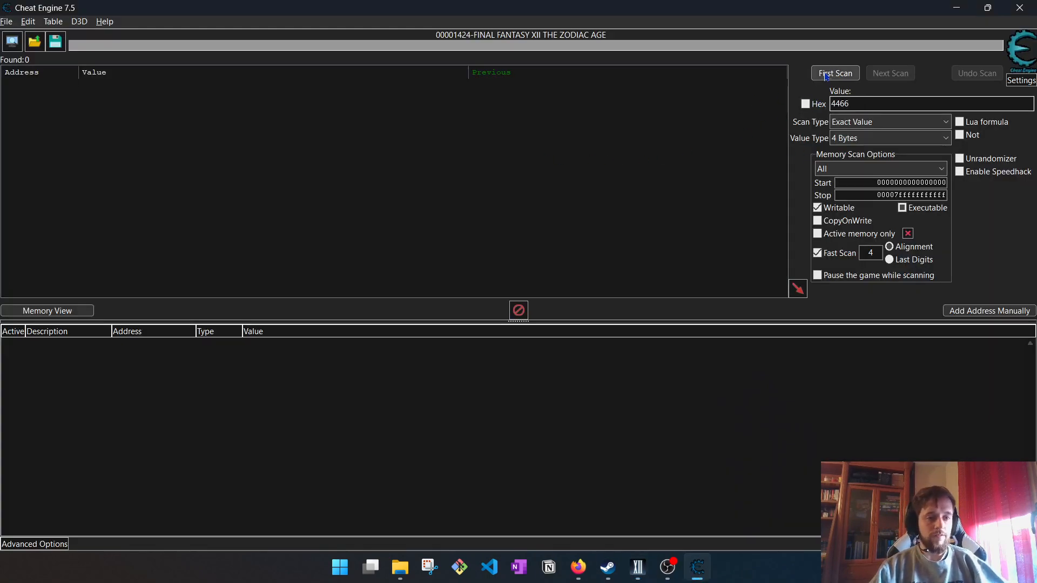
click(834, 73)
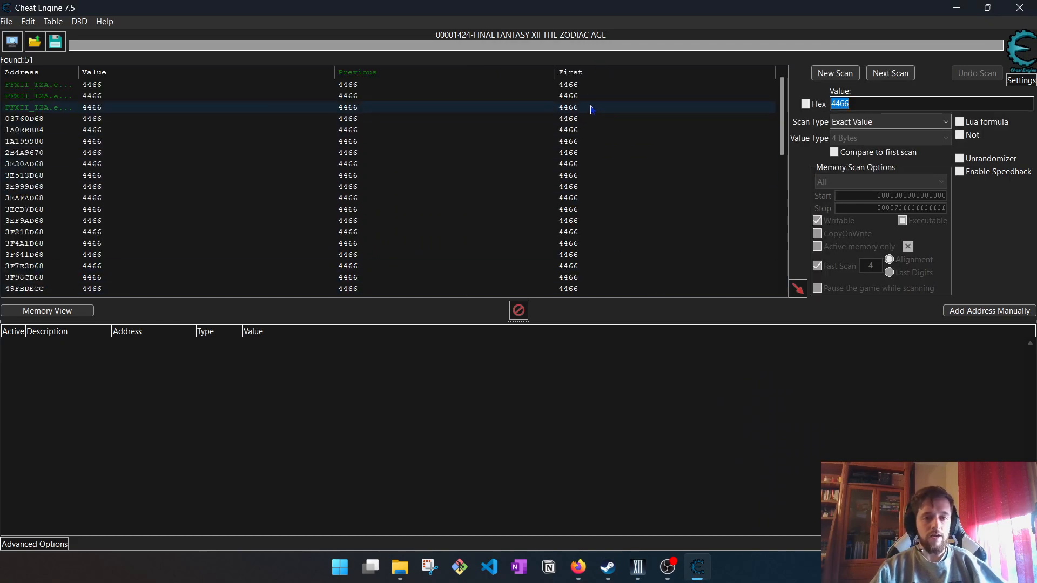
scroll(down, 3)
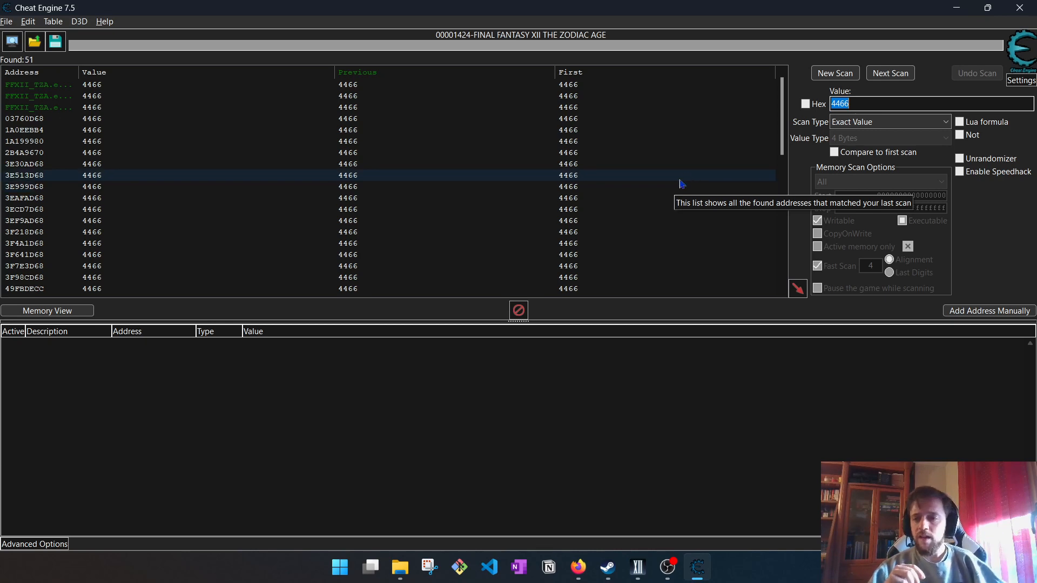
mouse_move(645, 256)
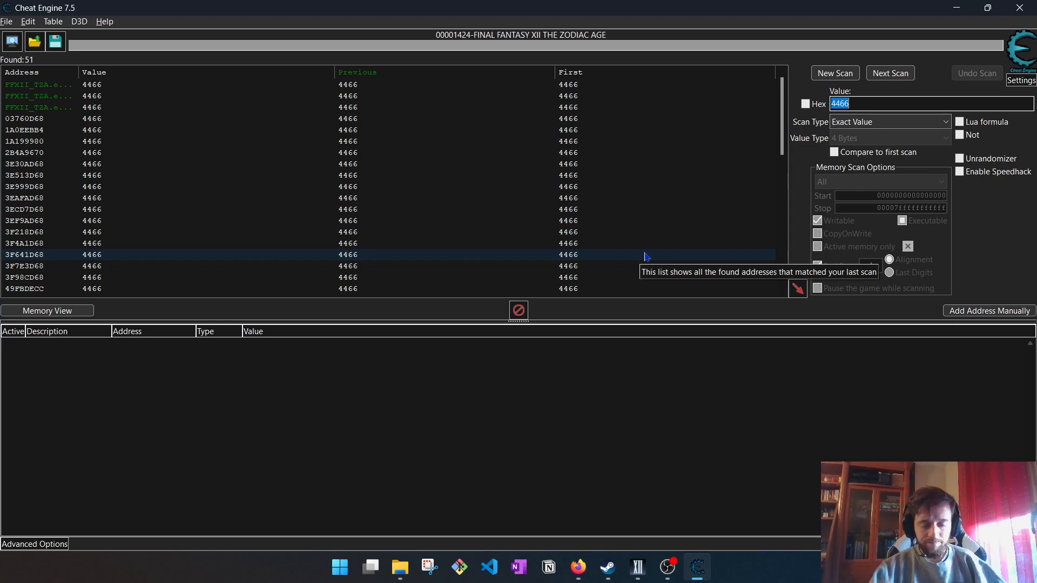
mouse_move(637, 567)
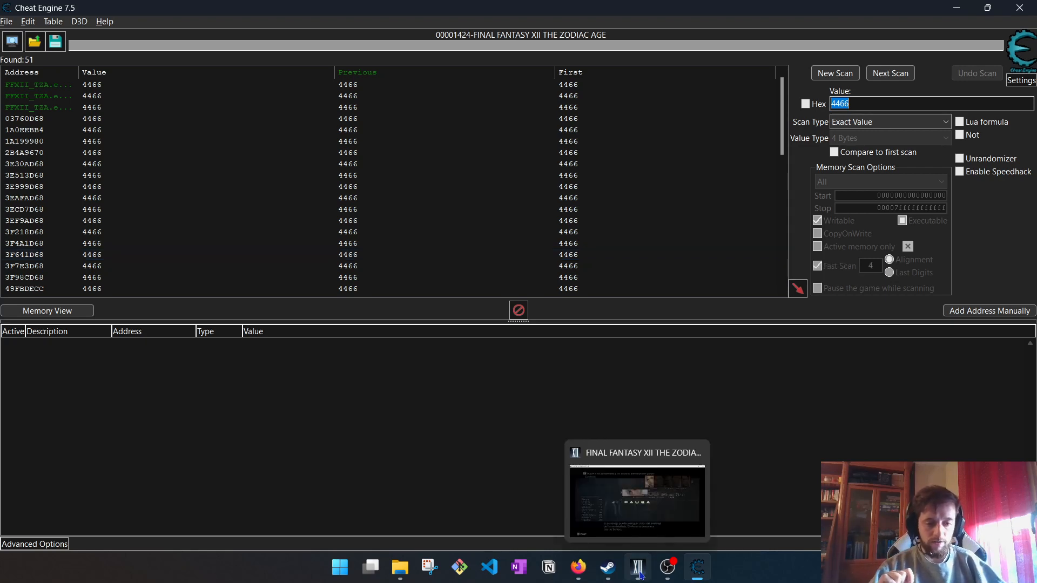
Earn experience in the game and show Vaan's EXP of 4527 on his status screen.
click(635, 489)
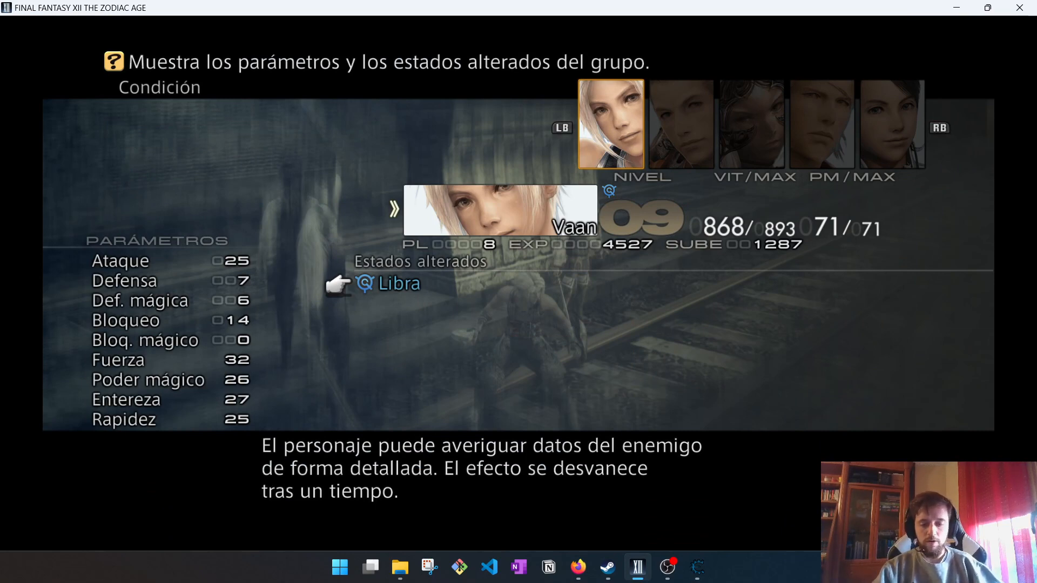
click(339, 567)
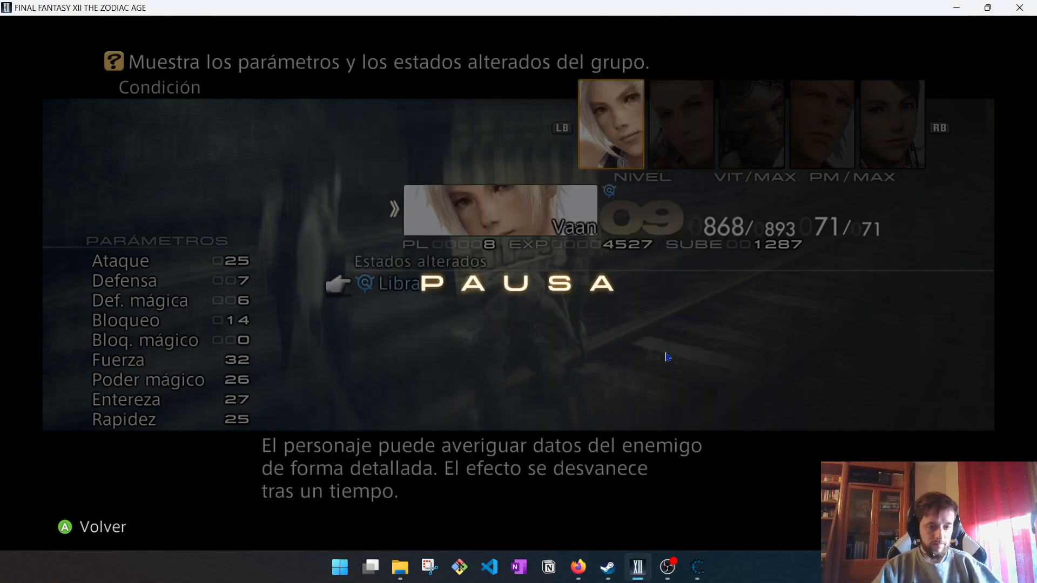
Run a Next Scan for 4527, narrowing the 51 results to 3 addresses.
click(697, 567)
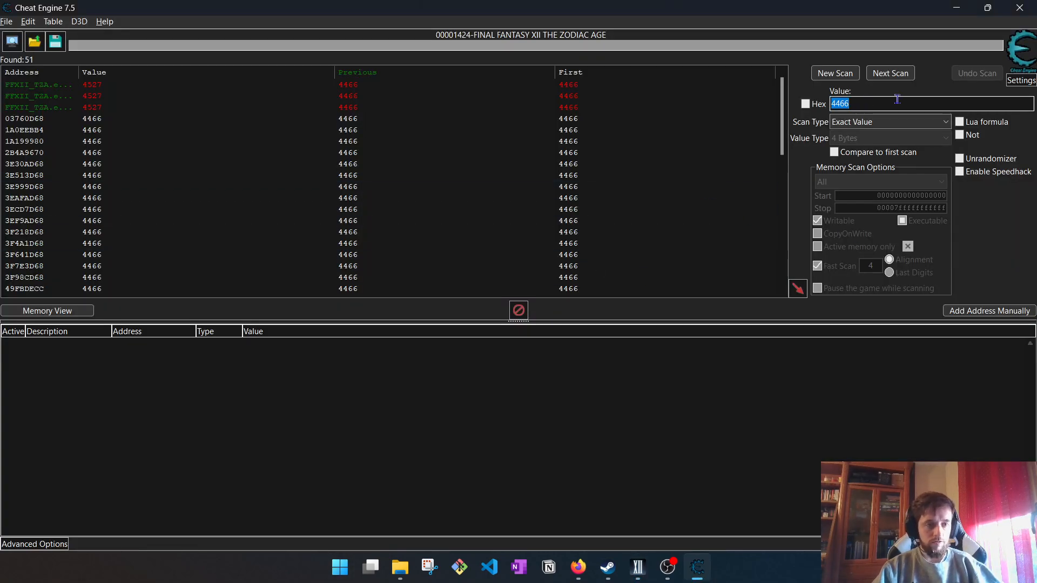
click(637, 567)
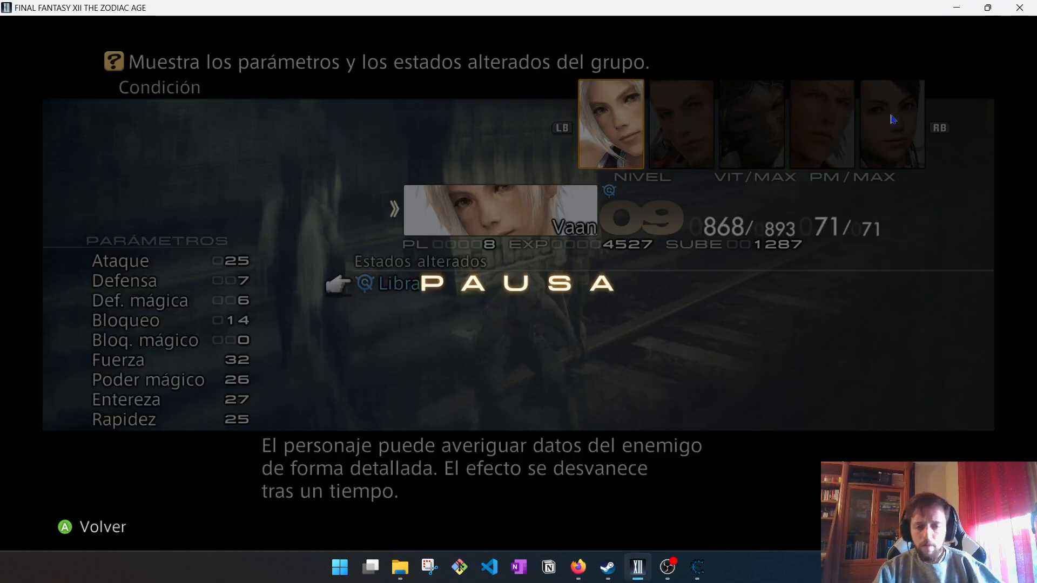
click(697, 567)
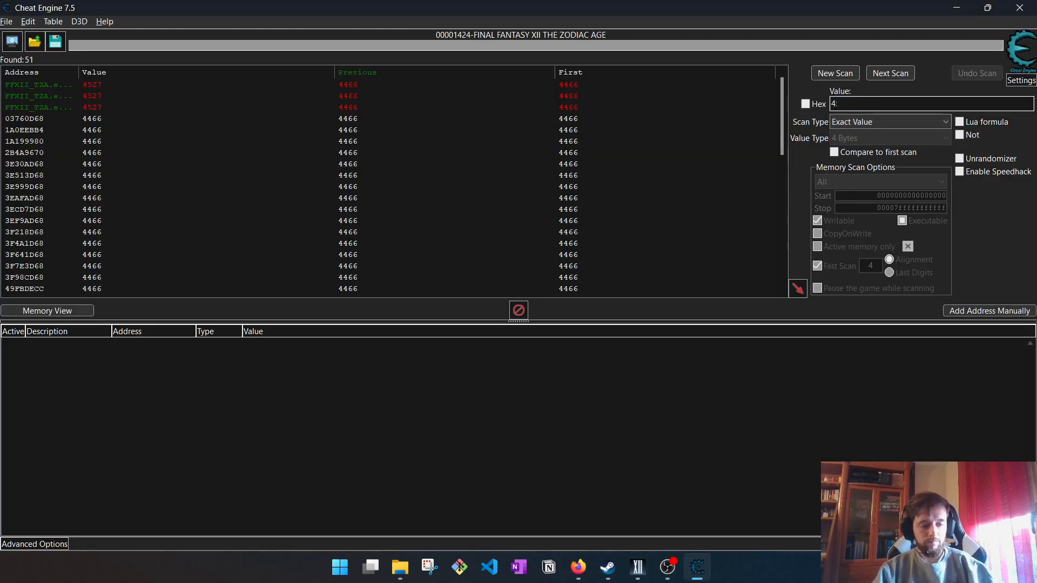
text(527)
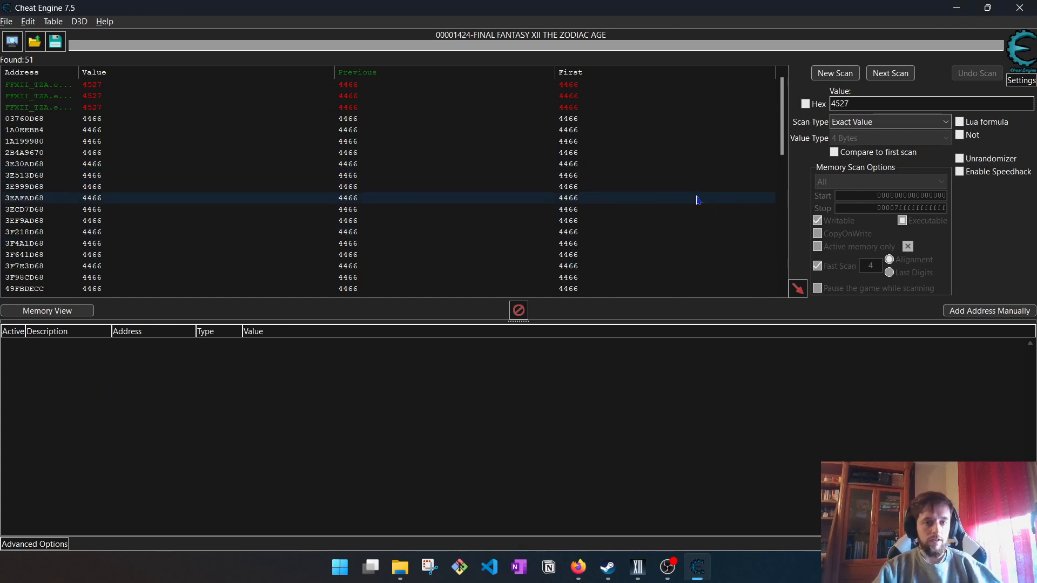
click(890, 73)
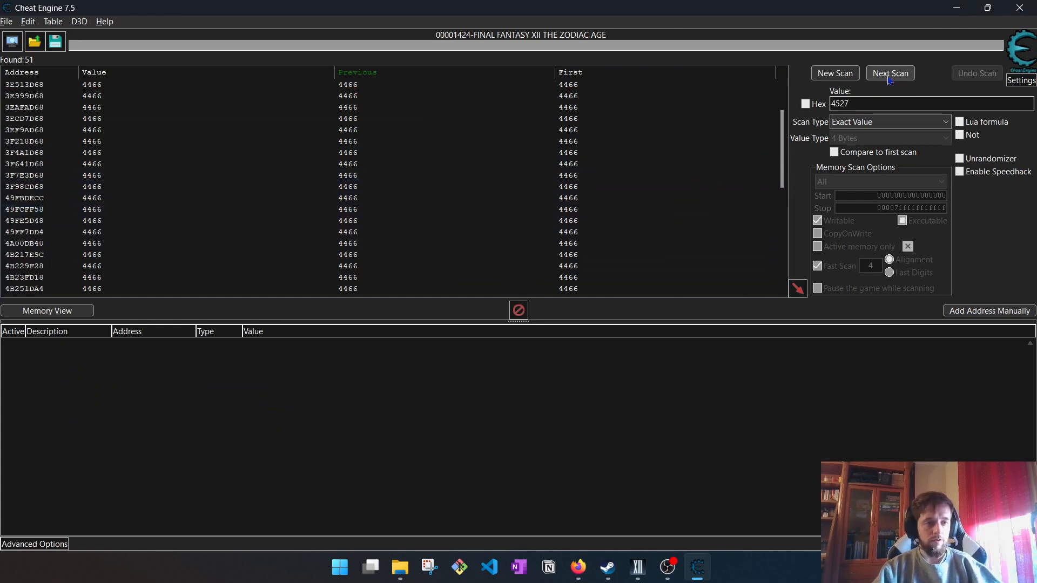
click(889, 72)
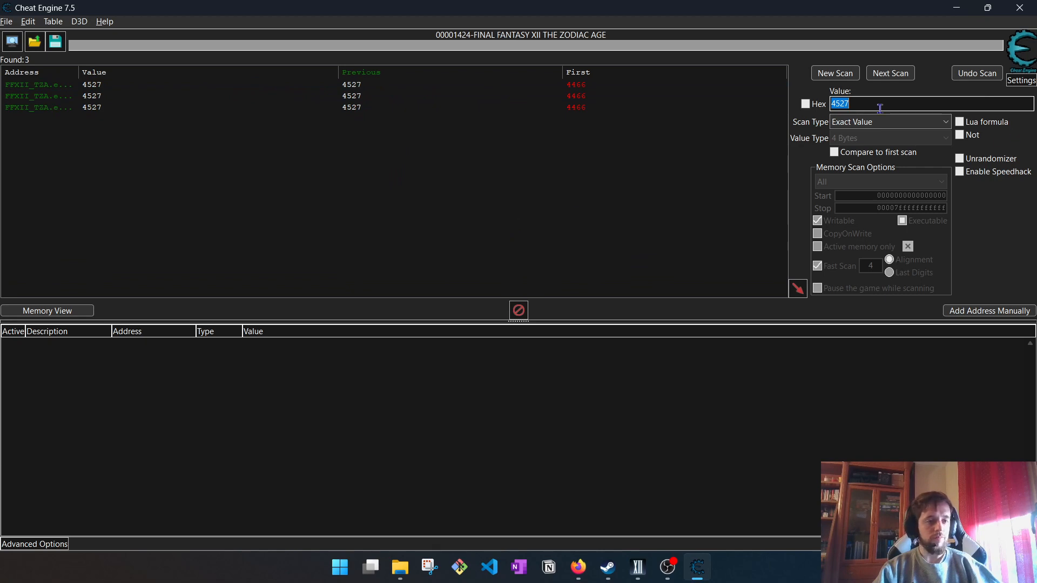
mouse_move(612, 200)
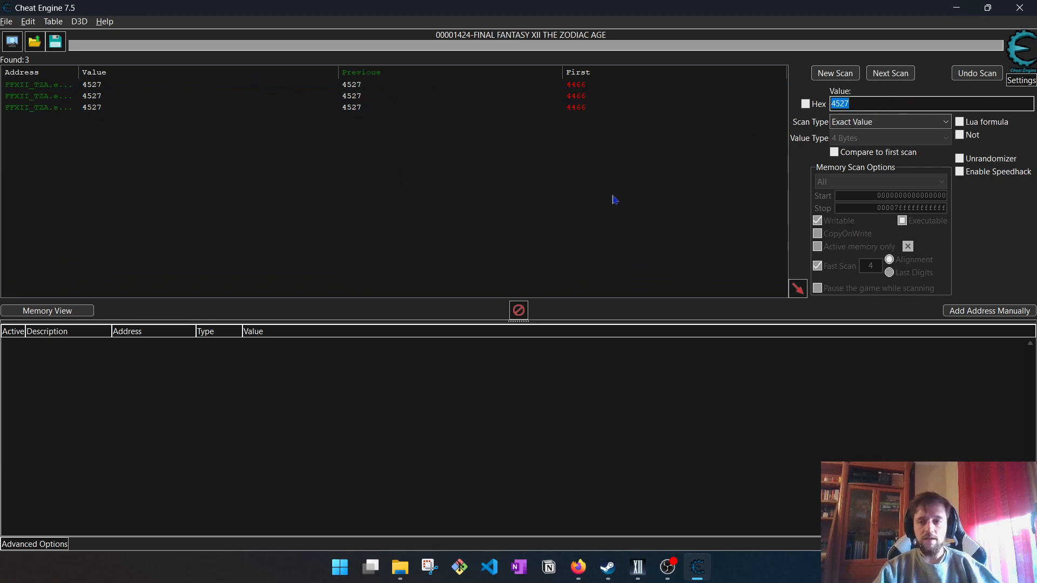
mouse_move(601, 193)
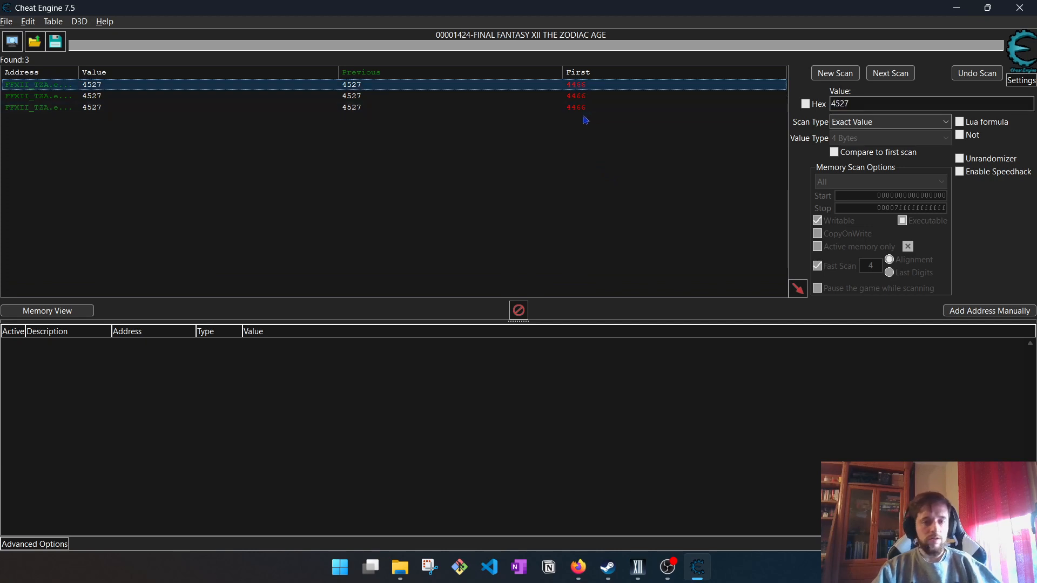
Add the three 4527 addresses to the cheat table and select them.
click(38, 107)
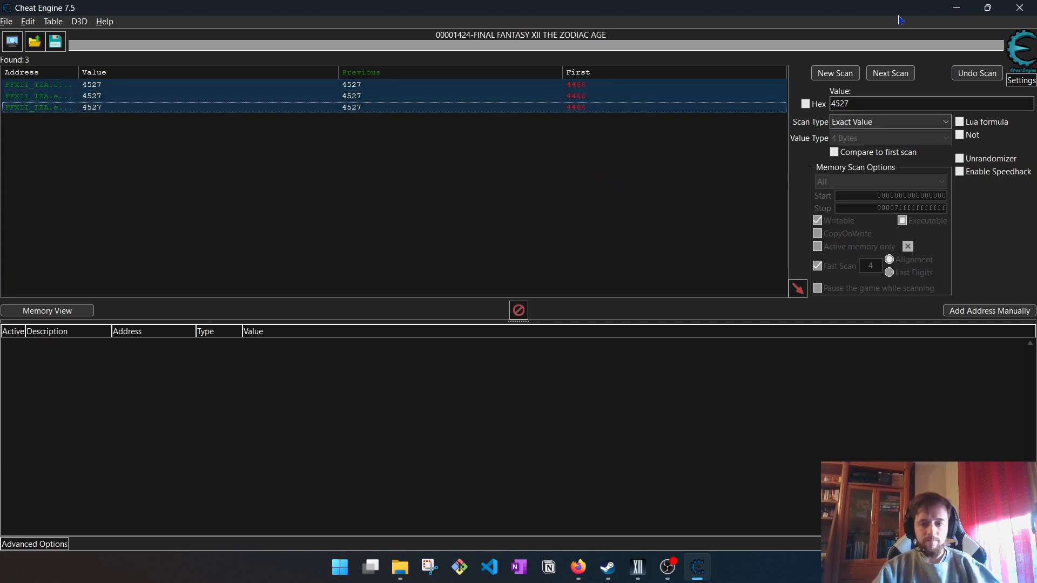
mouse_move(849, 284)
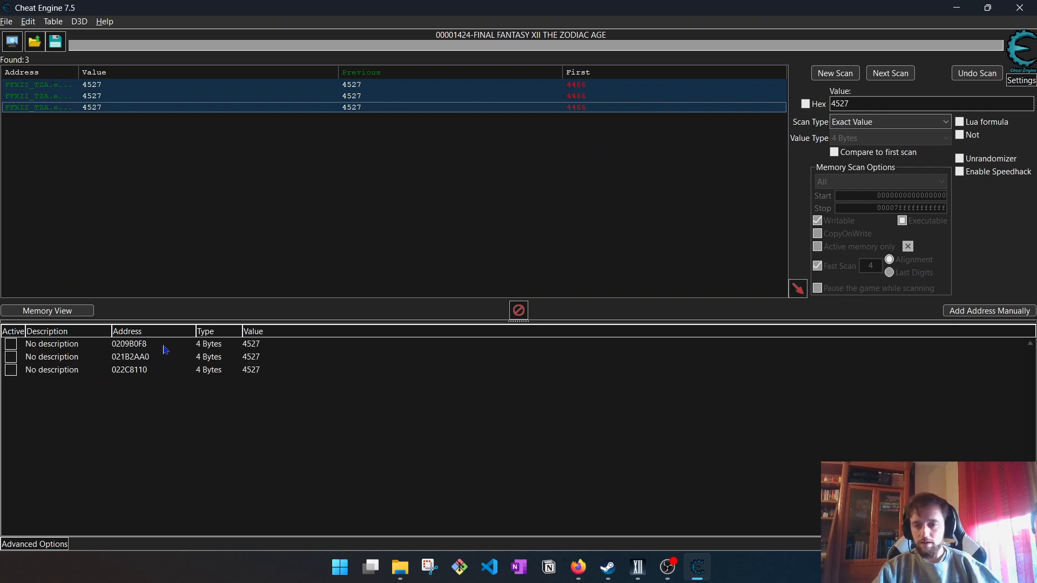
click(128, 370)
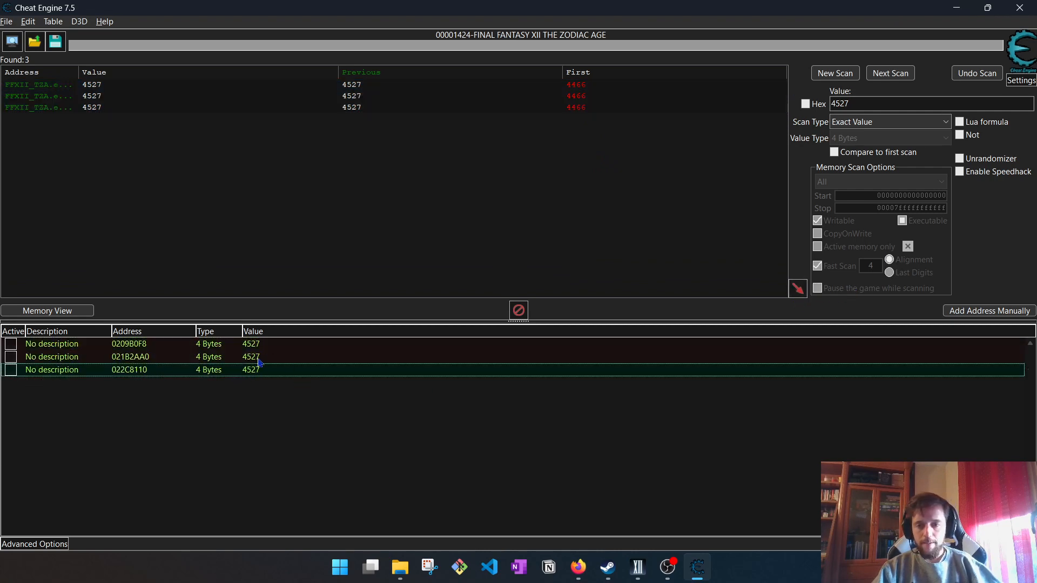
mouse_move(228, 423)
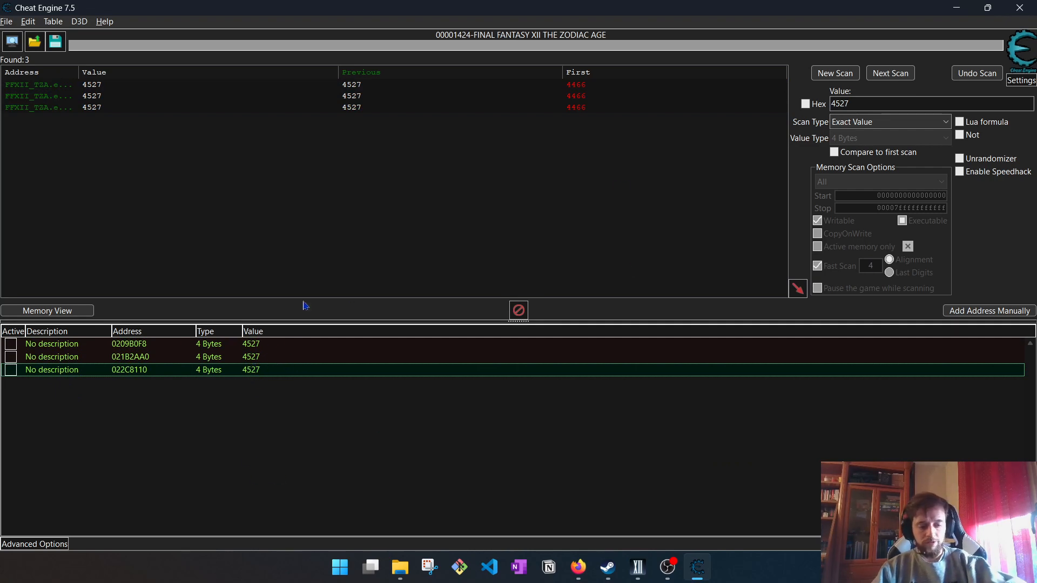
Change the value of the three experience entries to 999999.
double_click(252, 369)
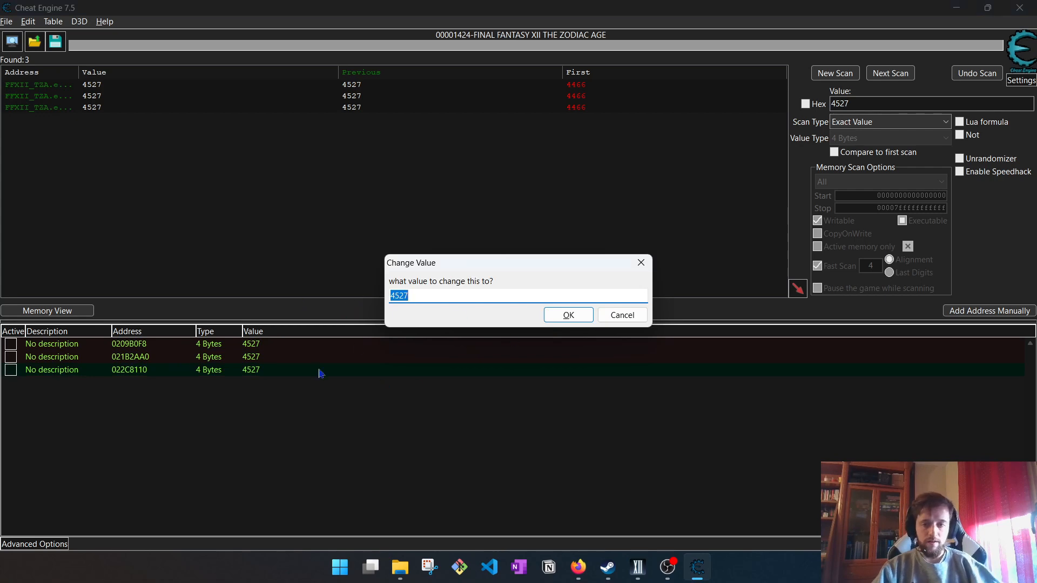
mouse_move(455, 296)
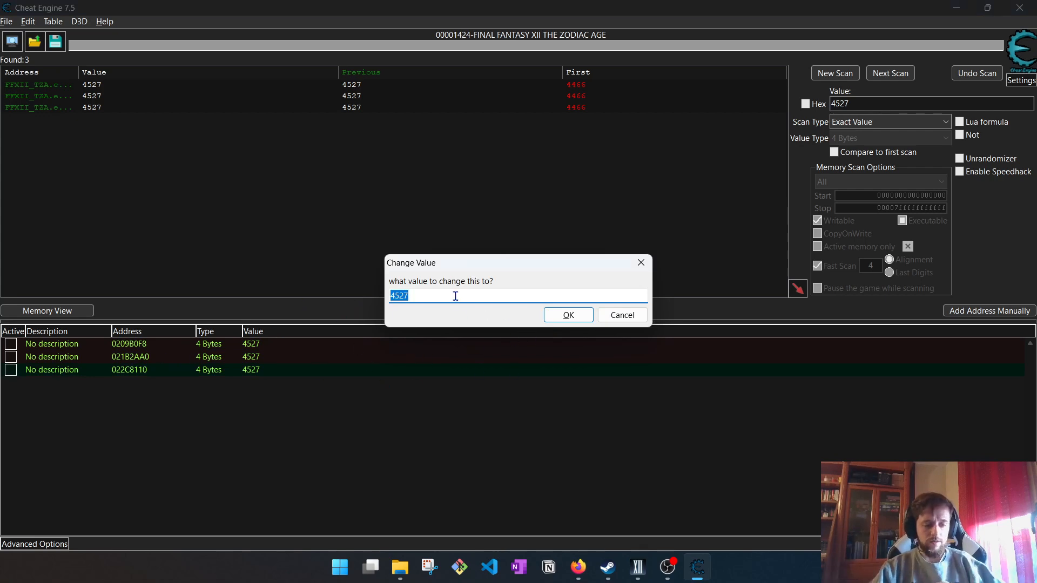
text(99999)
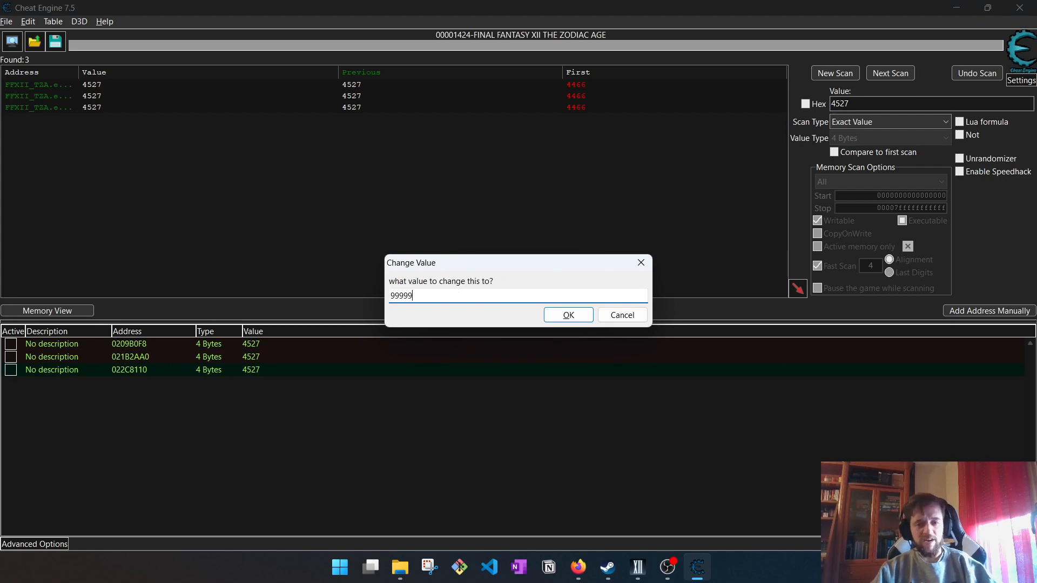
text(9)
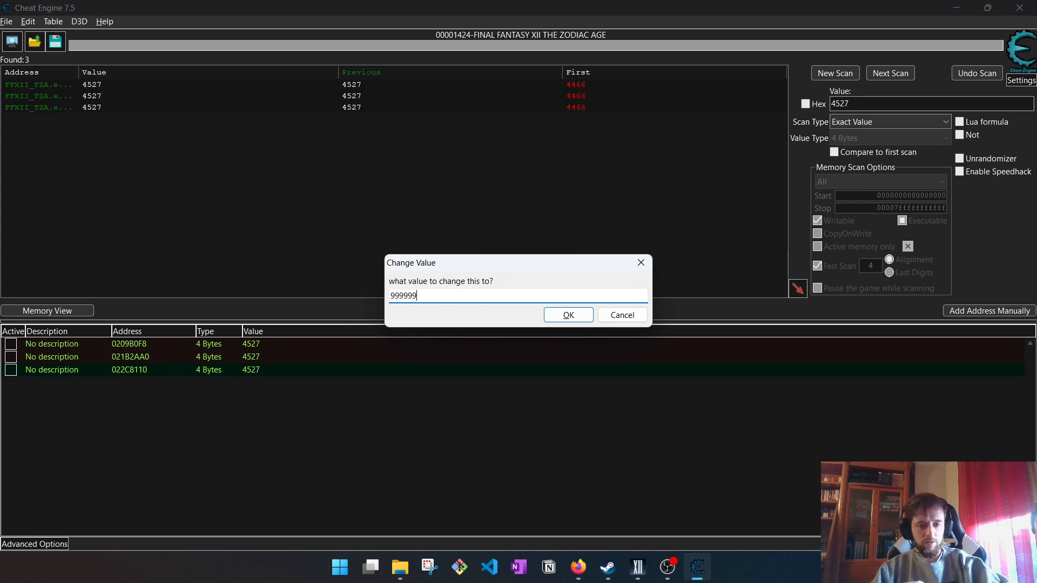
click(567, 314)
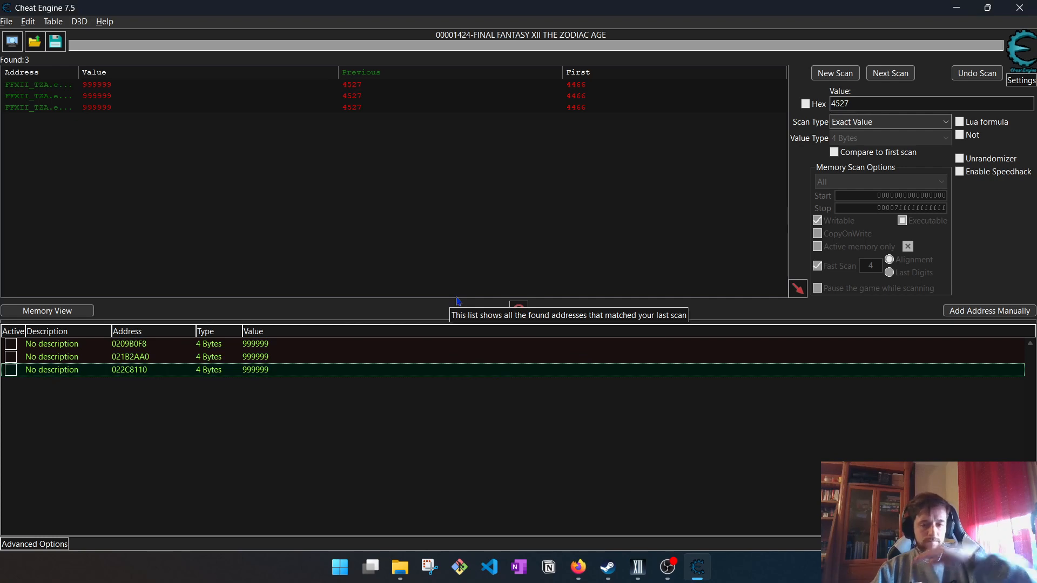
mouse_move(577, 567)
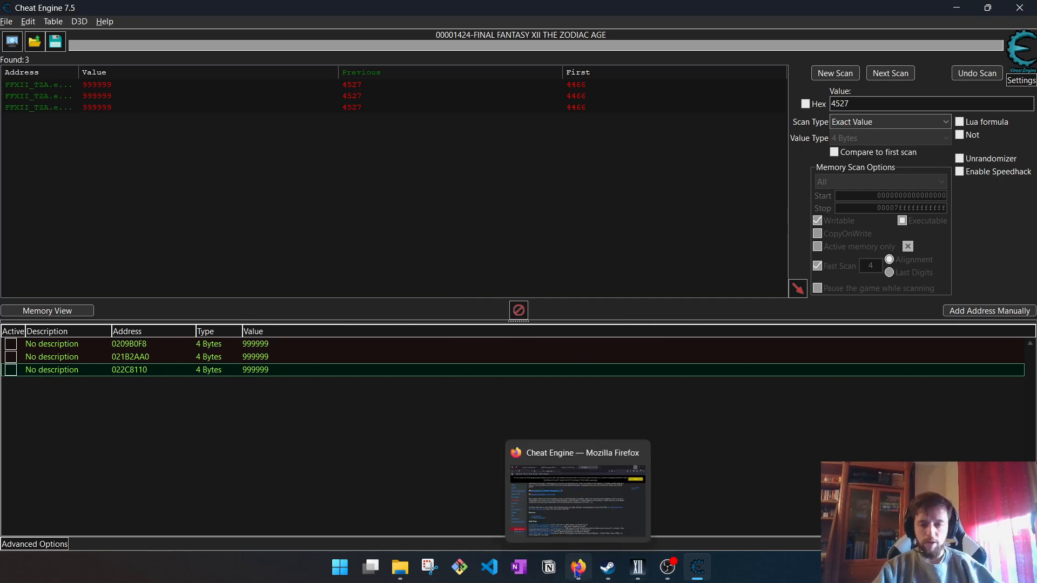
mouse_move(362, 292)
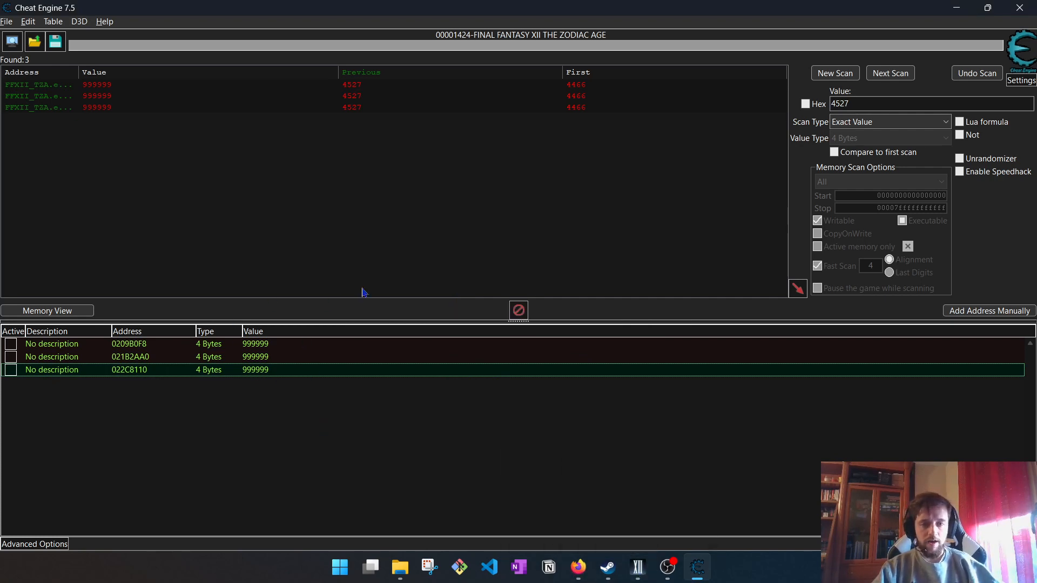
click(636, 567)
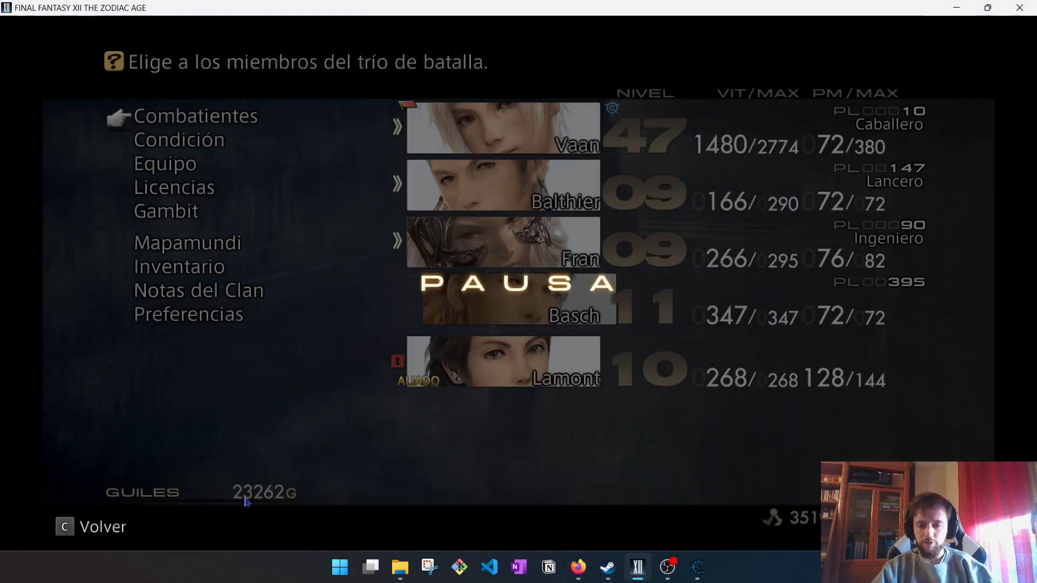
mouse_move(221, 468)
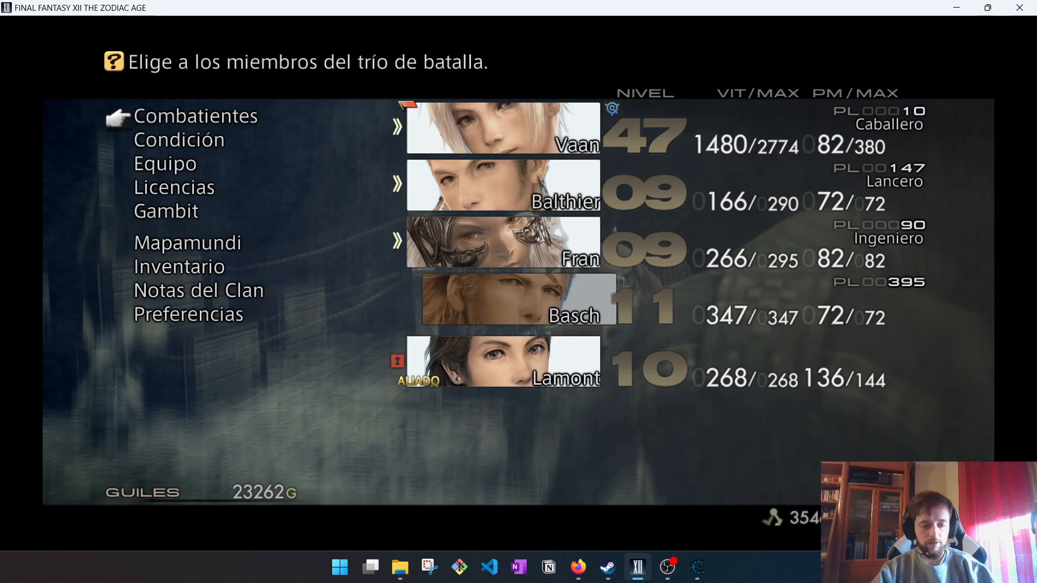
Start a New Scan and delete the three saved experience addresses from the table.
click(697, 567)
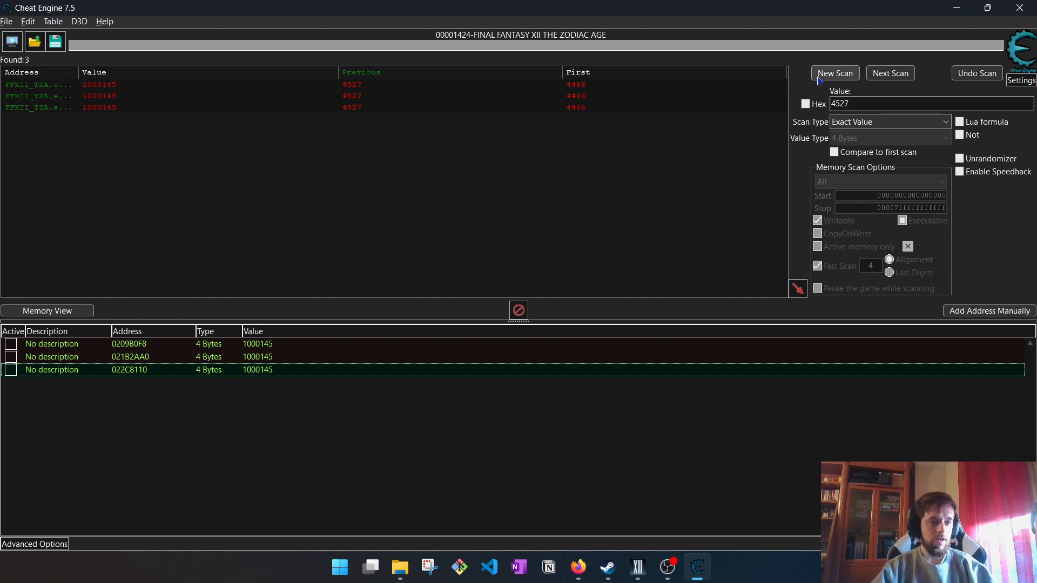
click(835, 73)
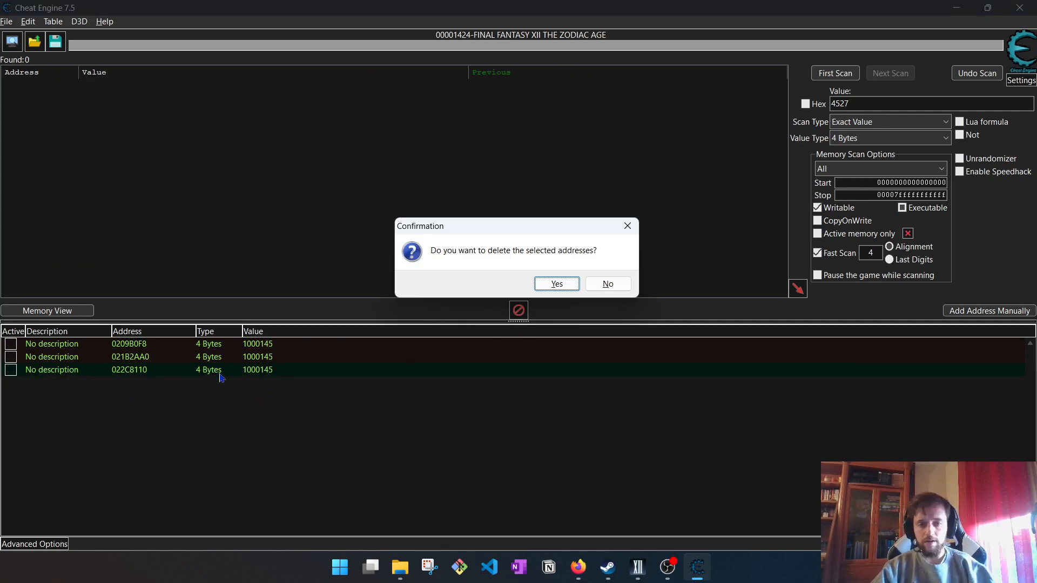
mouse_move(556, 285)
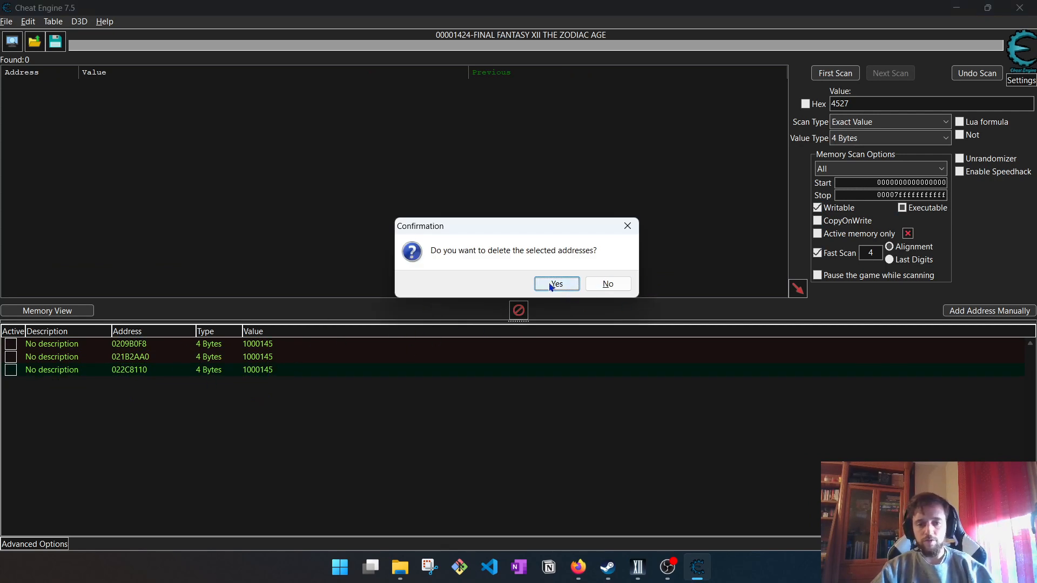
click(556, 284)
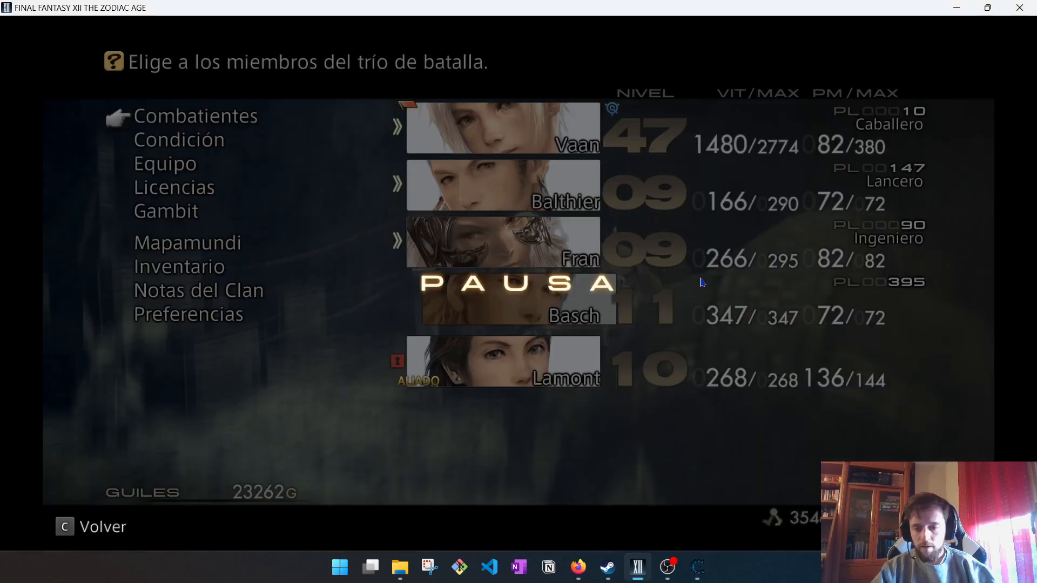
mouse_move(211, 508)
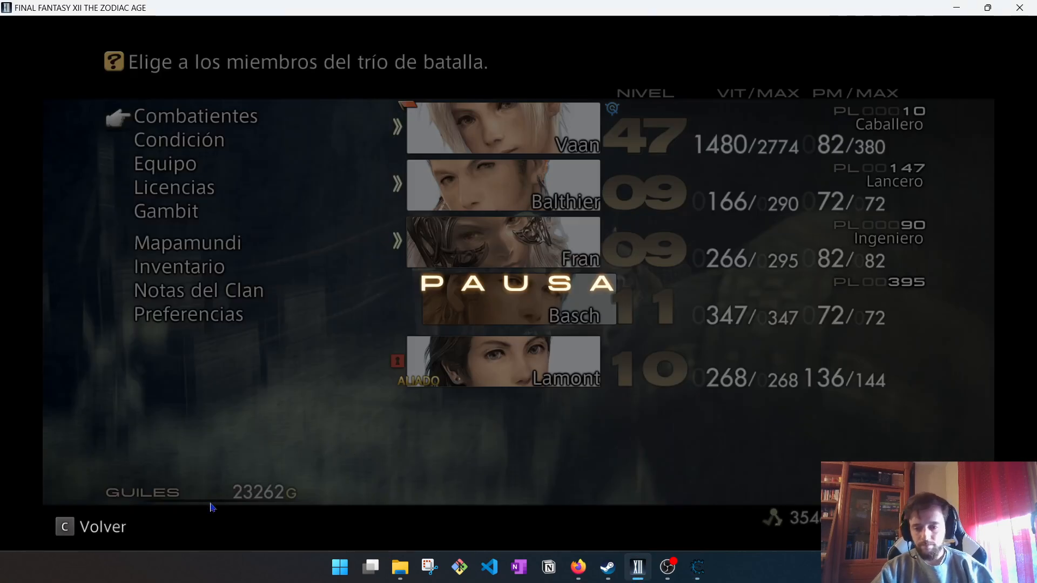
mouse_move(274, 492)
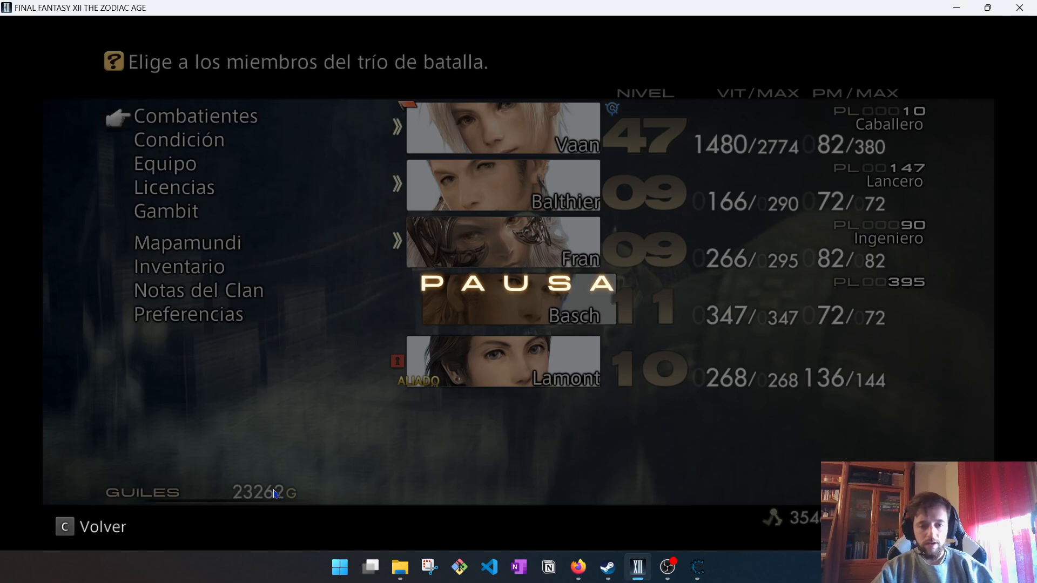
First-scan for the 23262 Gil amount, finding 15 addresses, then check the Gil in game.
click(697, 567)
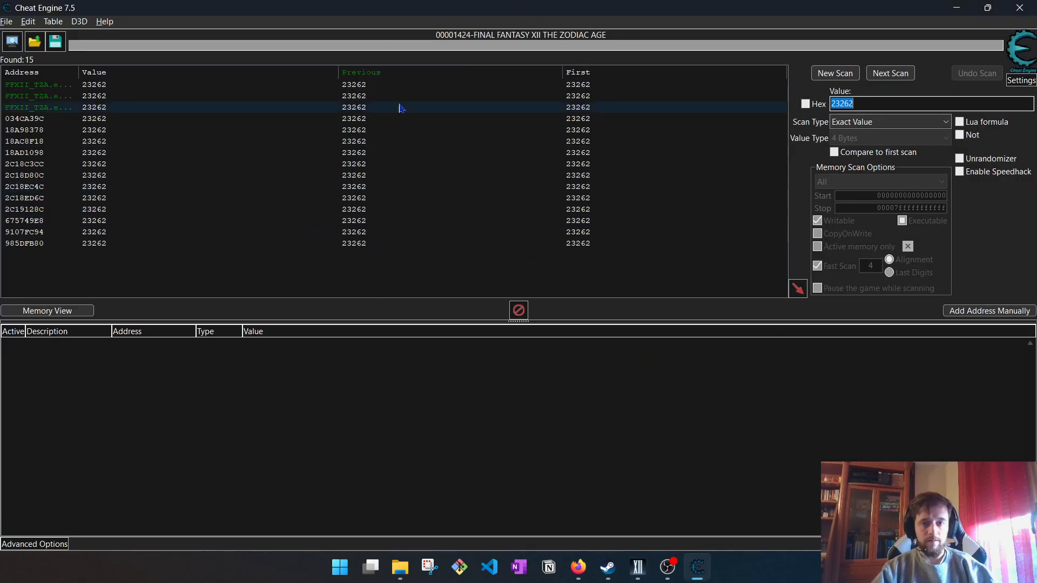
click(324, 163)
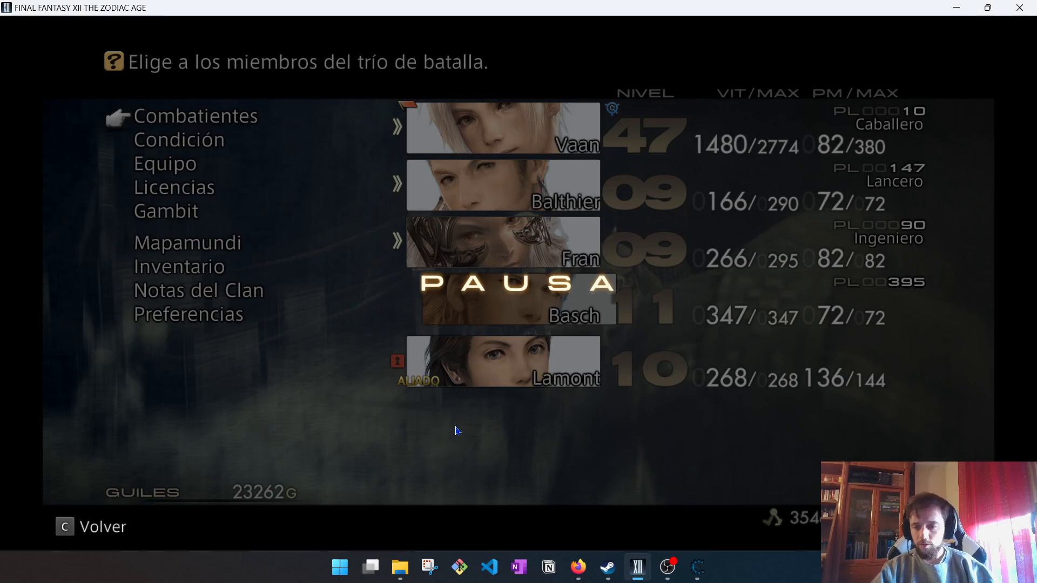
mouse_move(333, 446)
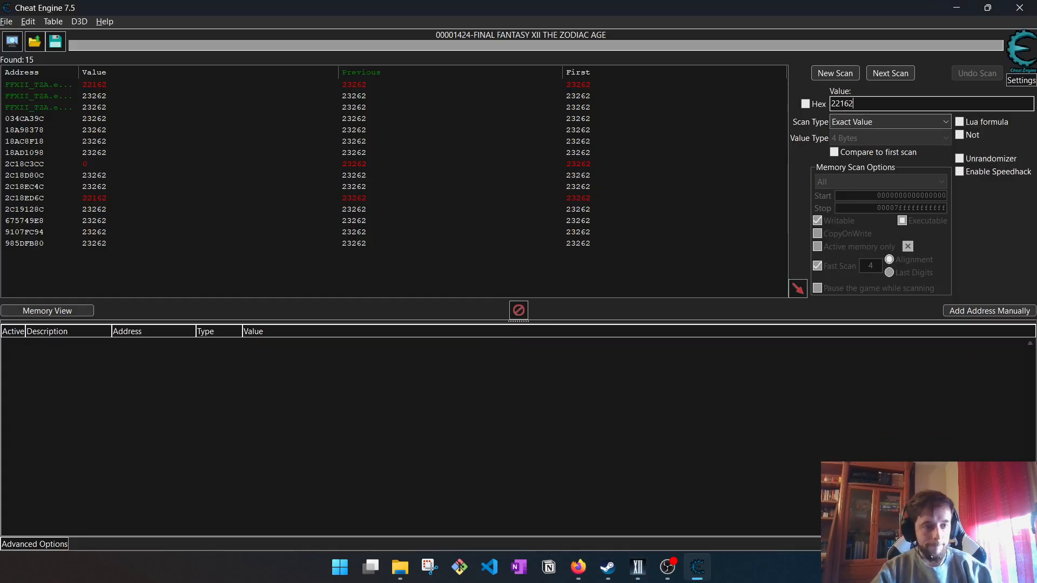
Narrow the Gil scan to the two addresses holding 22162 and set their value to about 5 million.
click(888, 72)
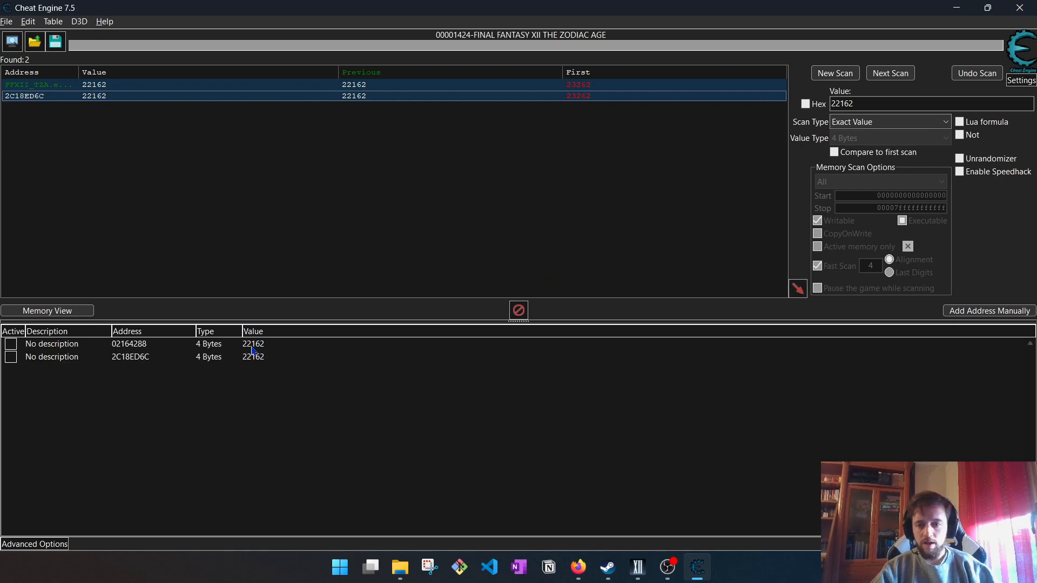
double_click(253, 343)
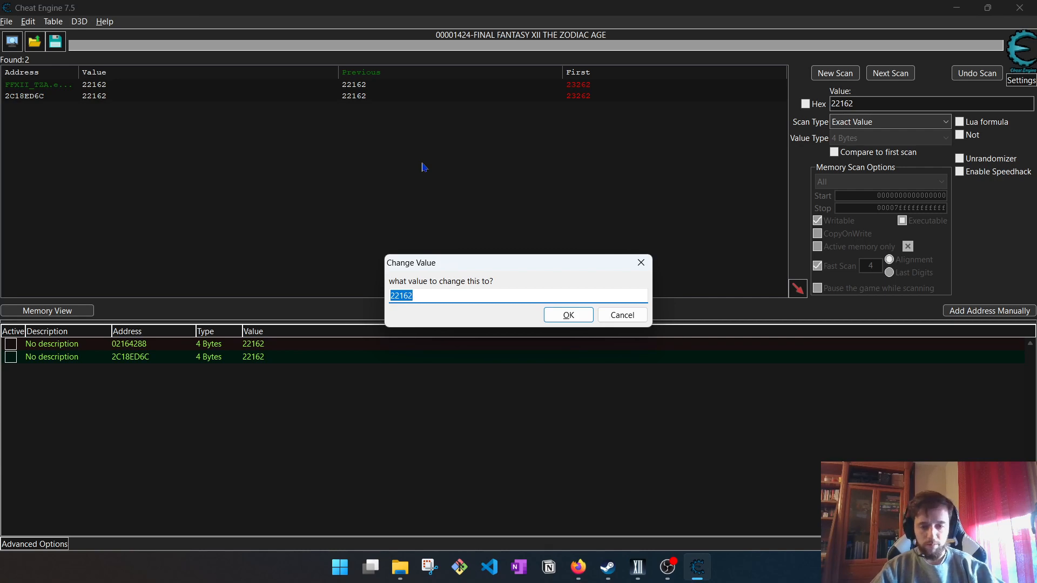
text(5000000)
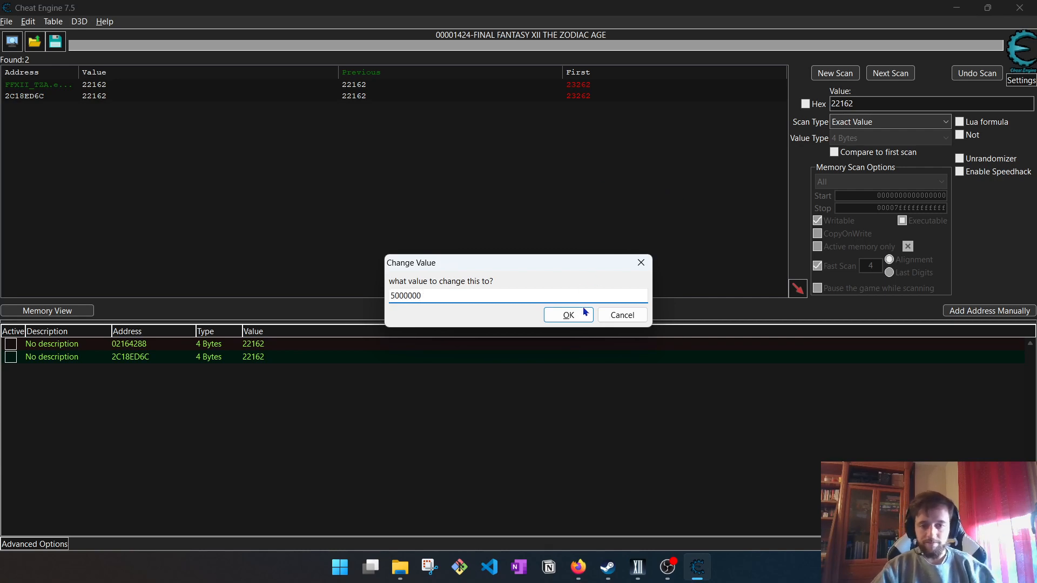
click(564, 315)
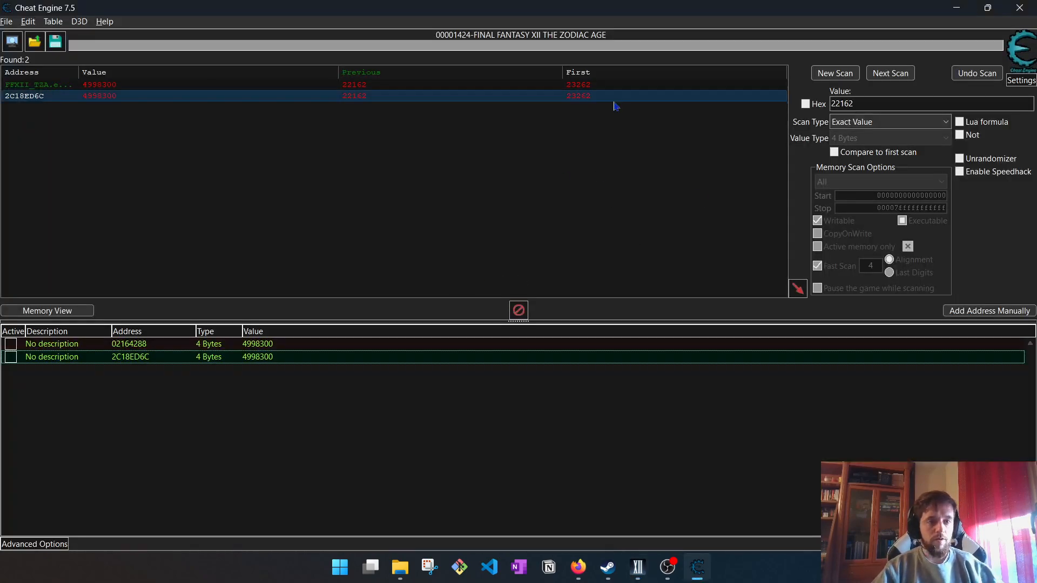
mouse_move(497, 290)
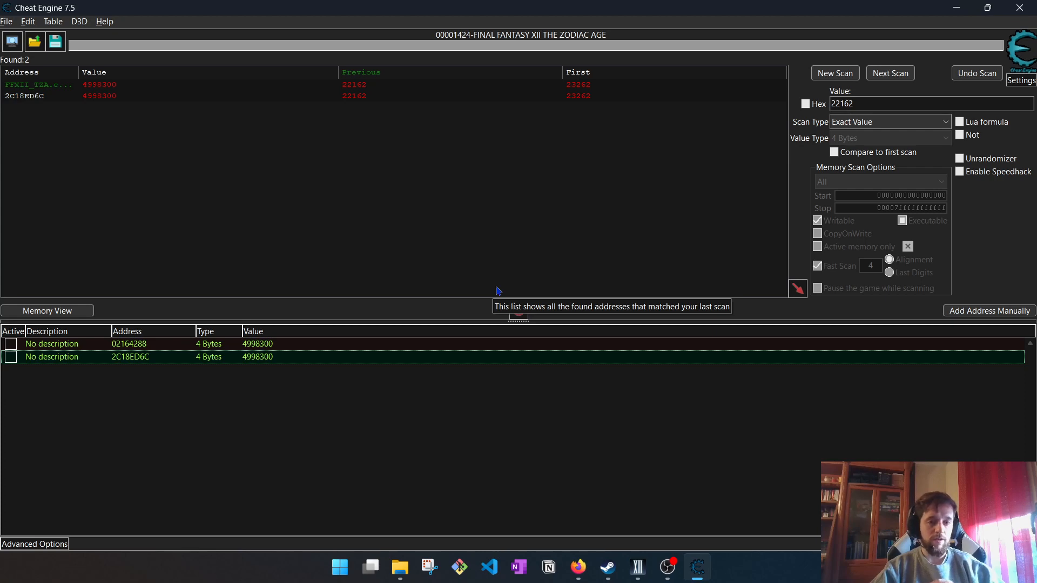
mouse_move(862, 138)
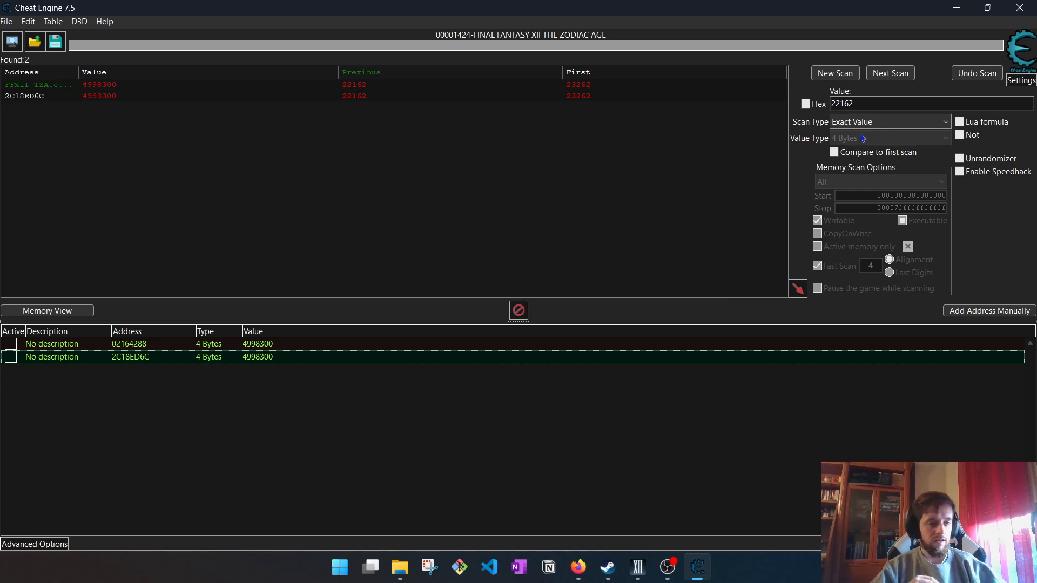
mouse_move(497, 233)
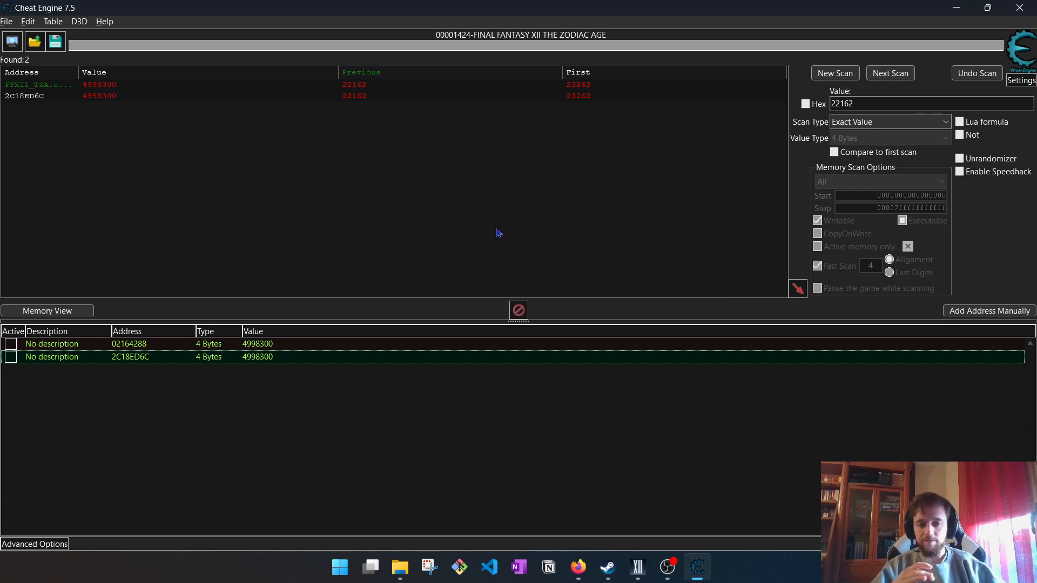
mouse_move(511, 241)
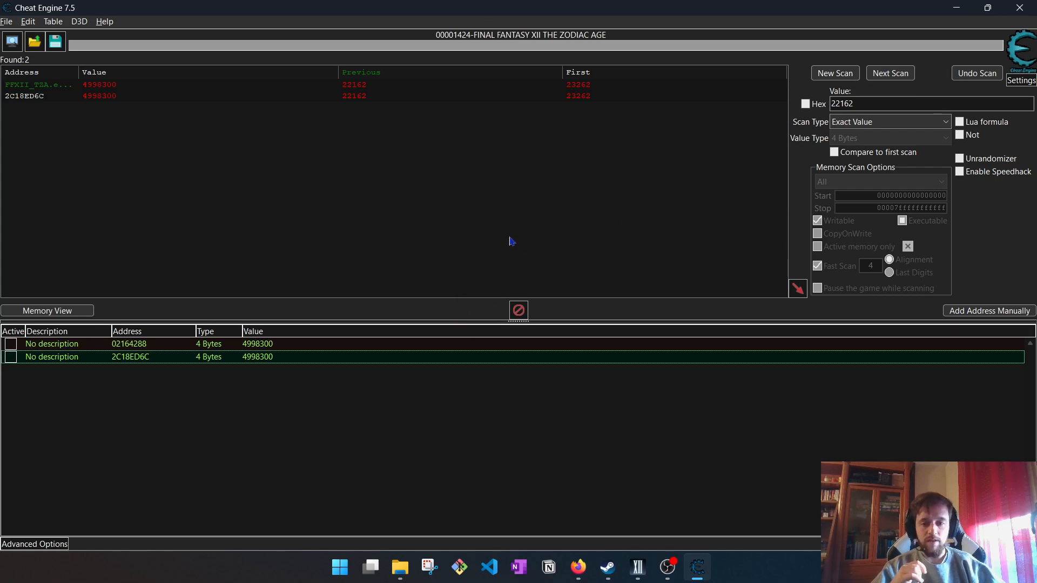
mouse_move(362, 251)
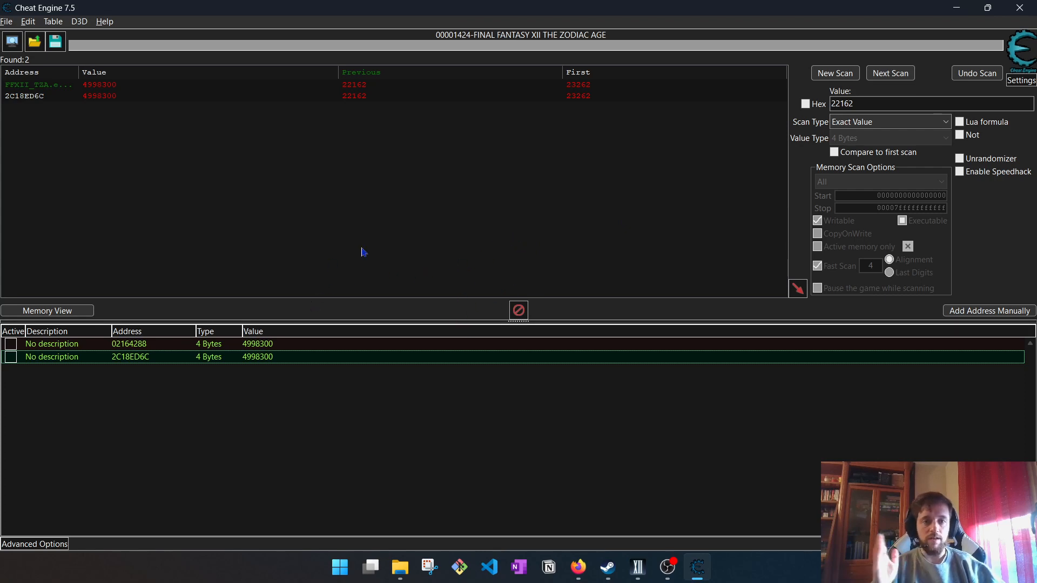
mouse_move(363, 252)
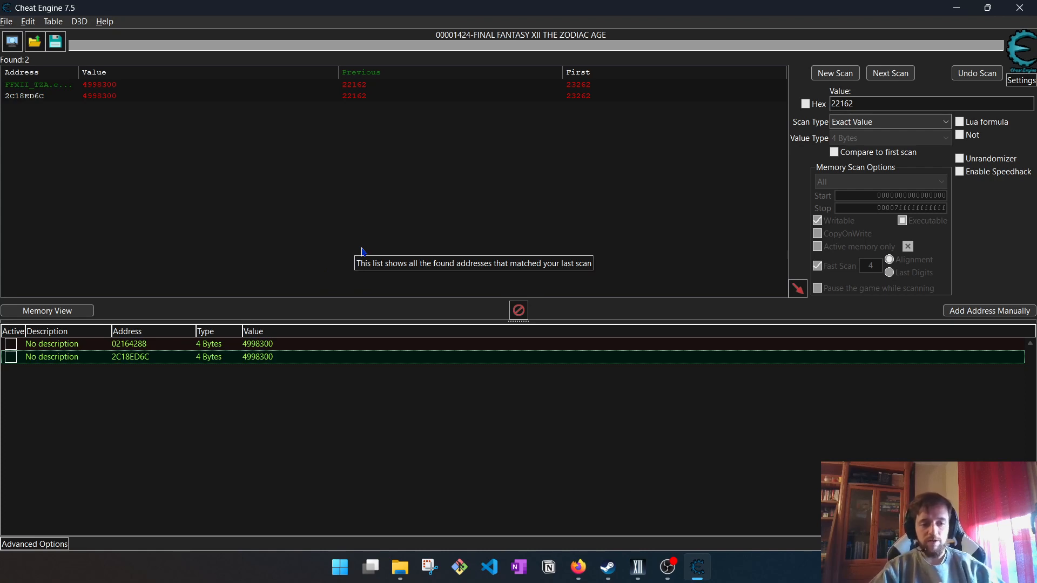
mouse_move(772, 507)
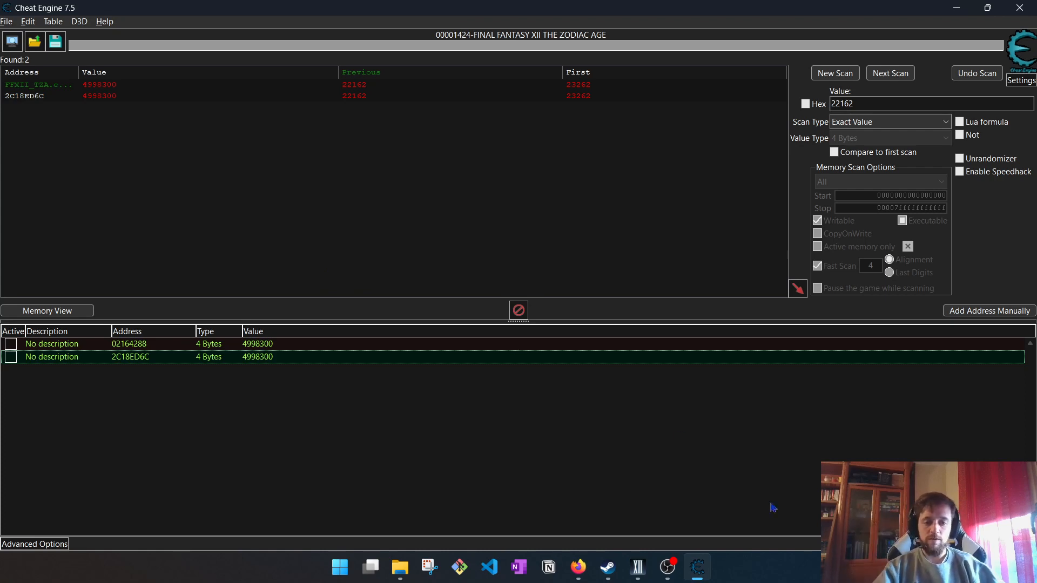
click(666, 567)
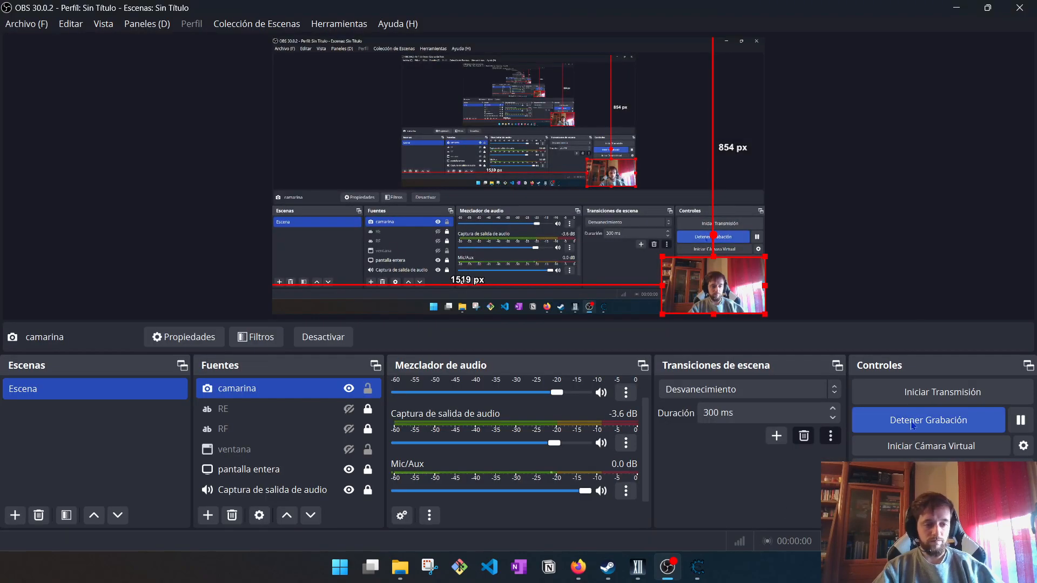